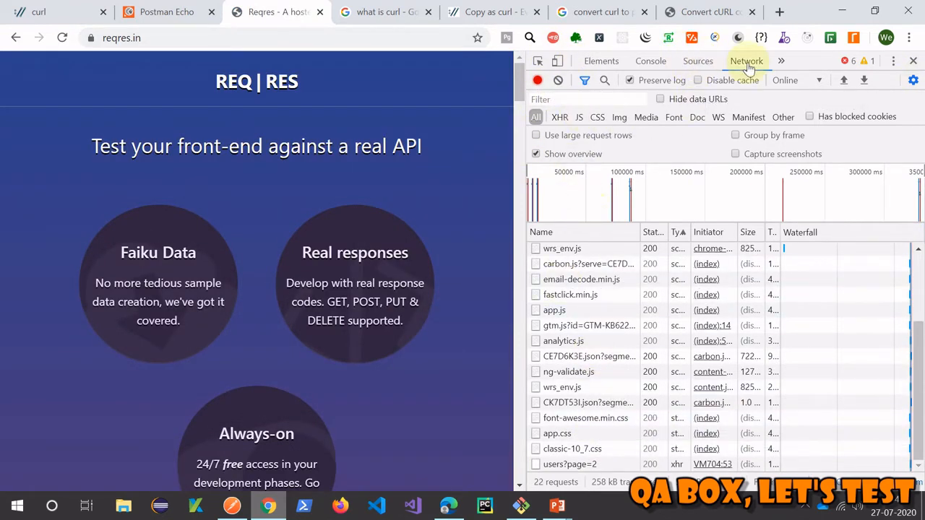
{"action": "mouse_move", "coordinate": [557, 80]}
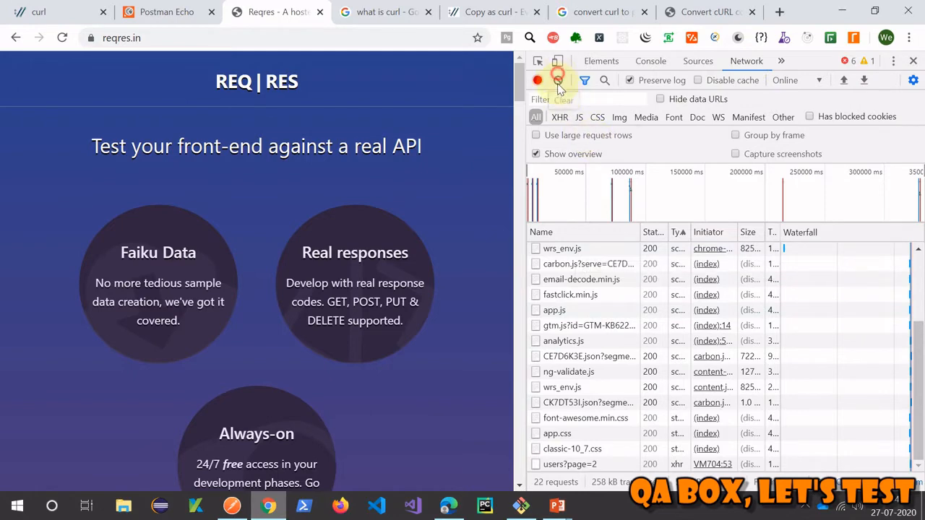
Clear the network log and trigger the reqres GET Single User example request
{"action": "left_click", "coordinate": [557, 80]}
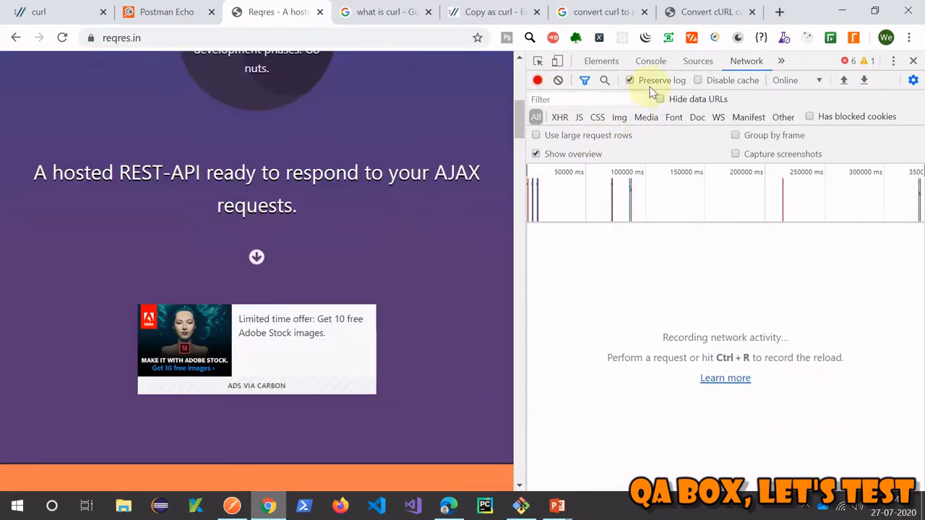
{"action": "scroll", "scroll_direction": "down", "scroll_amount": 3}
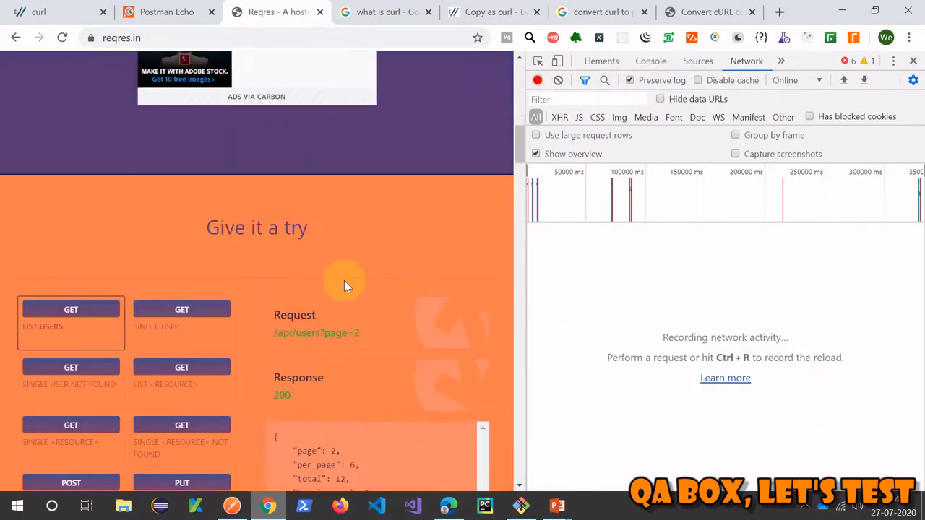
{"action": "scroll", "scroll_direction": "down", "scroll_amount": 3}
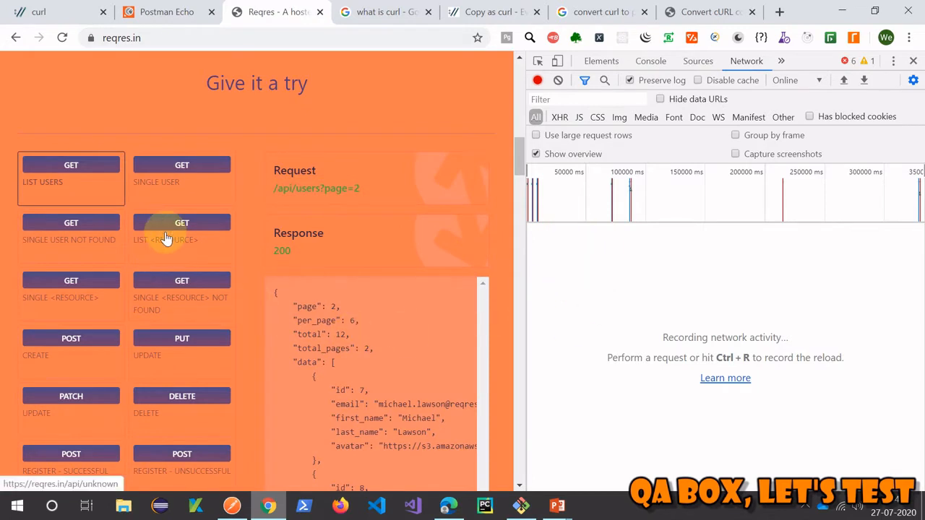
{"action": "mouse_move", "coordinate": [182, 166]}
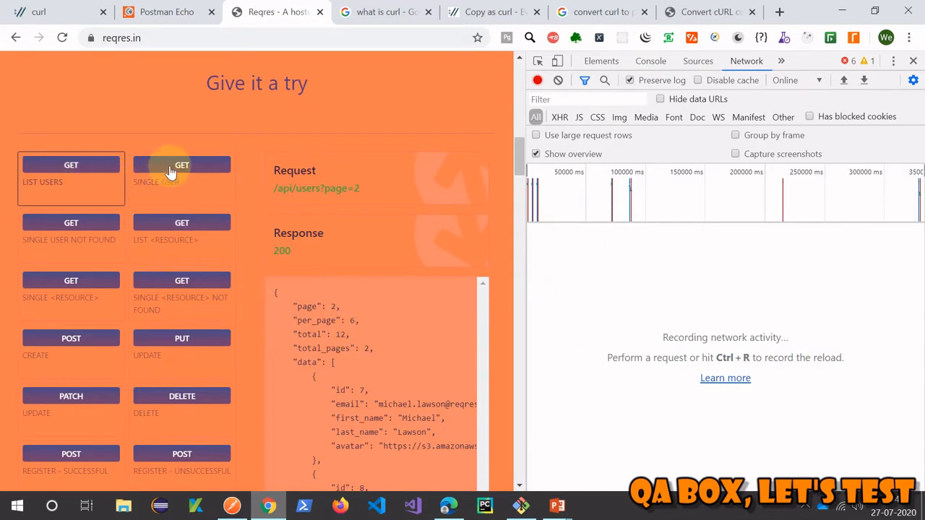
{"action": "left_click", "coordinate": [181, 165]}
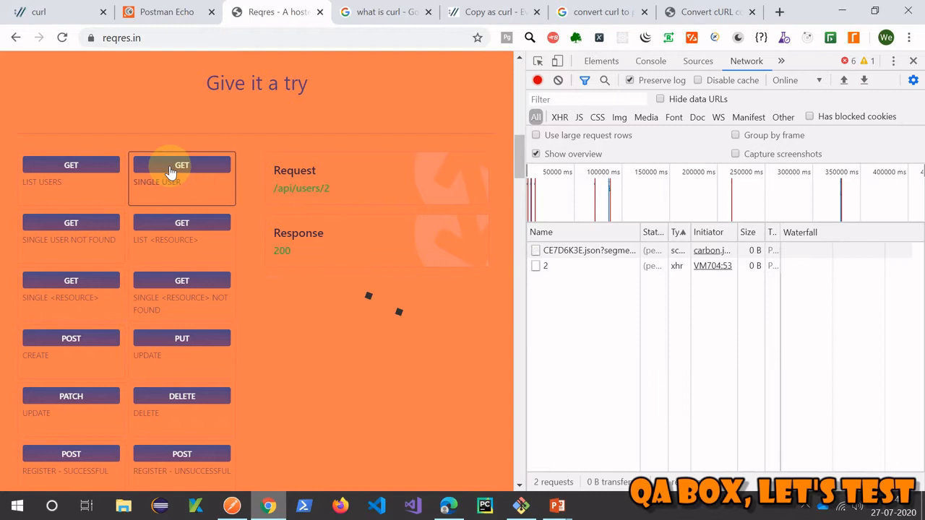
{"action": "left_click", "coordinate": [182, 165]}
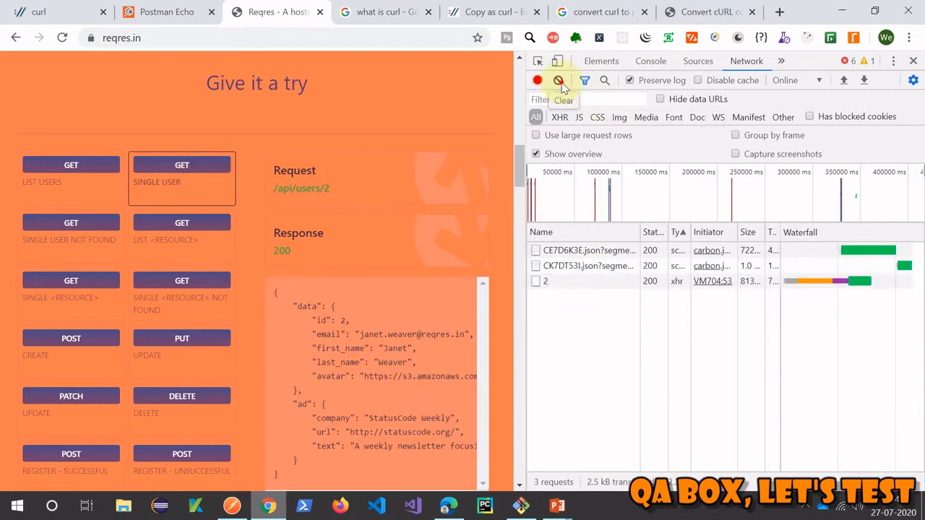
Clear the log again and load /api/users/2 directly so only its request is captured
{"action": "left_click", "coordinate": [557, 80]}
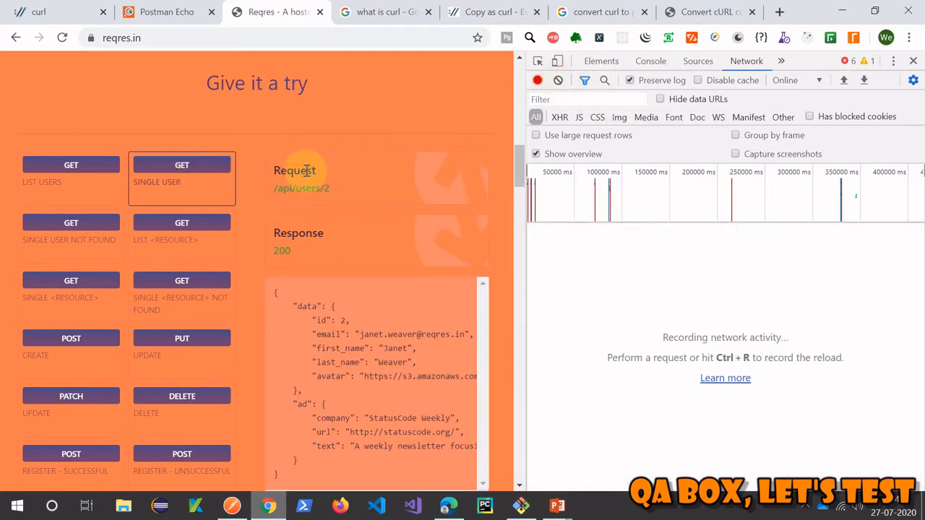
{"action": "left_click", "coordinate": [301, 188]}
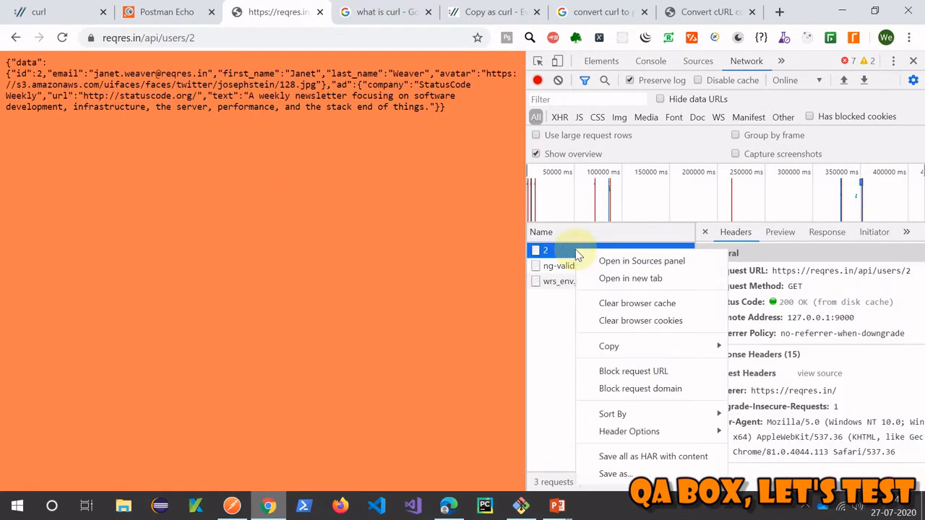
{"action": "mouse_move", "coordinate": [633, 370]}
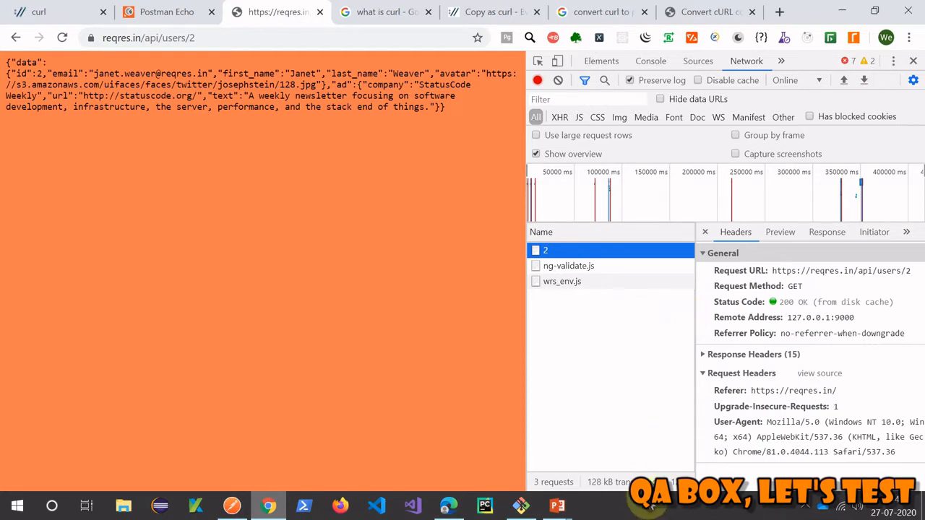
Copy the captured users/2 request from the network log as a cURL (cmd) command
{"action": "left_click", "coordinate": [592, 505]}
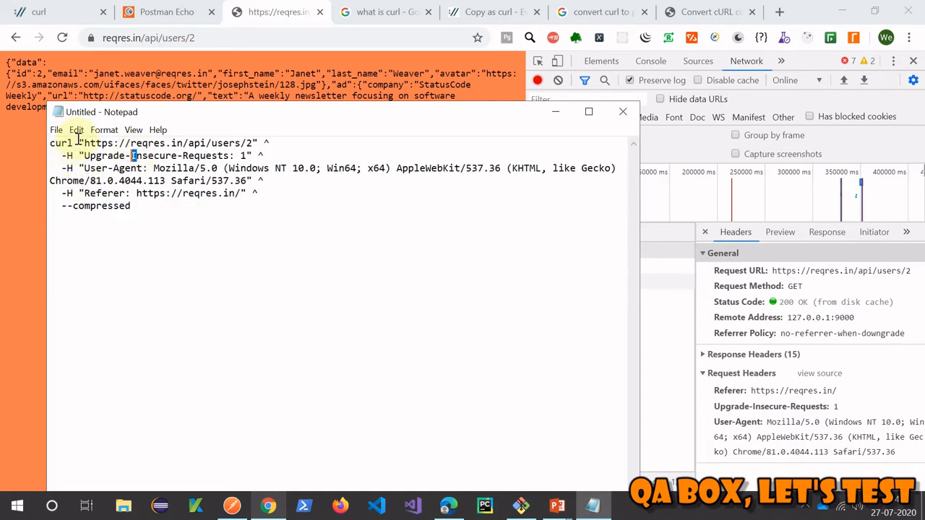
Highlight the Upgrade-Insecure-Requests header in the pasted curl, then switch to Git Bash
{"action": "double_click", "coordinate": [165, 142]}
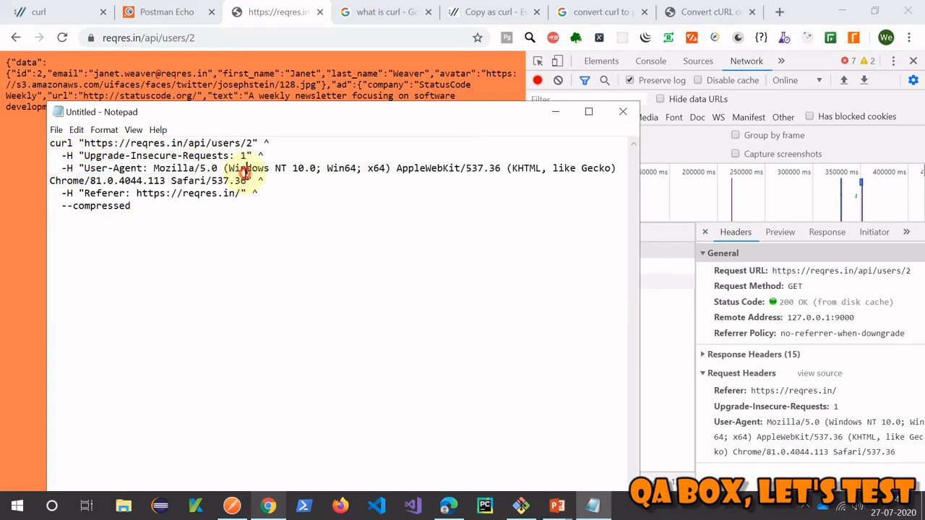
{"action": "mouse_move", "coordinate": [395, 259]}
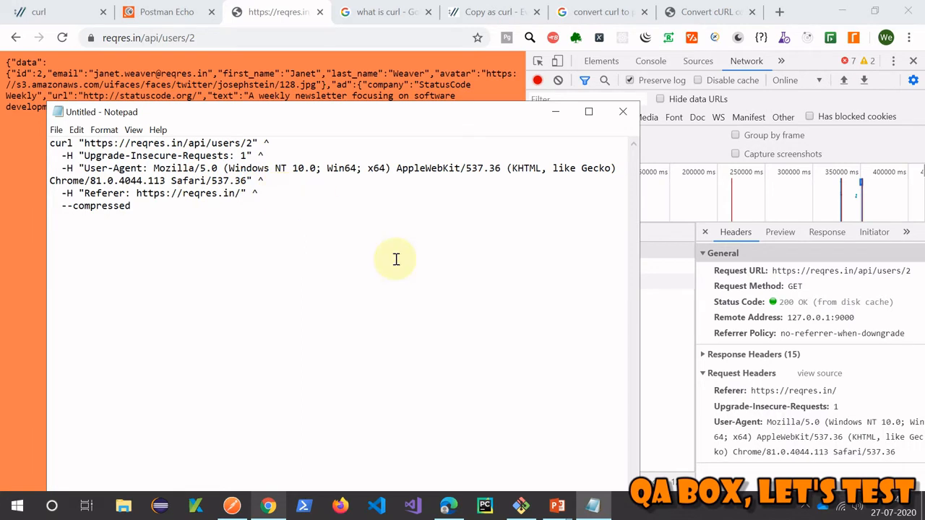
{"action": "mouse_move", "coordinate": [532, 353]}
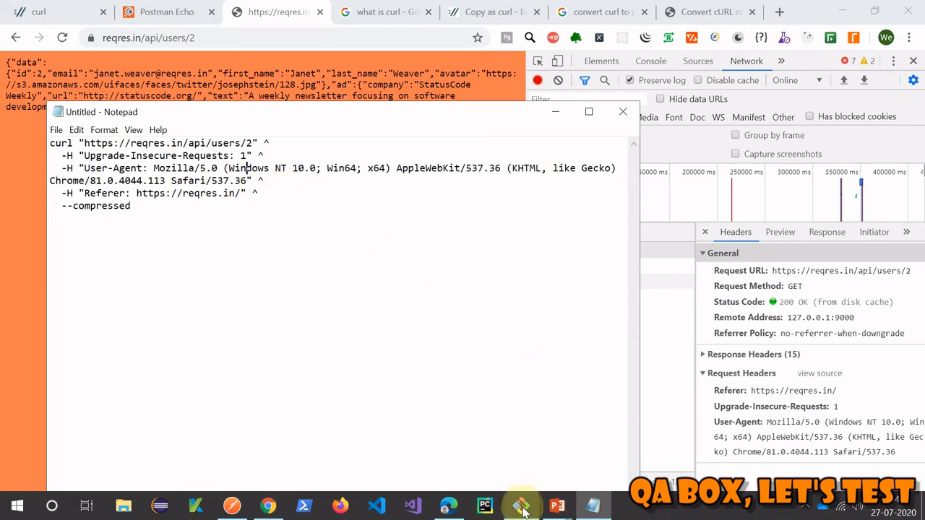
{"action": "left_click", "coordinate": [521, 505]}
{"action": "type", "text": "cur"}
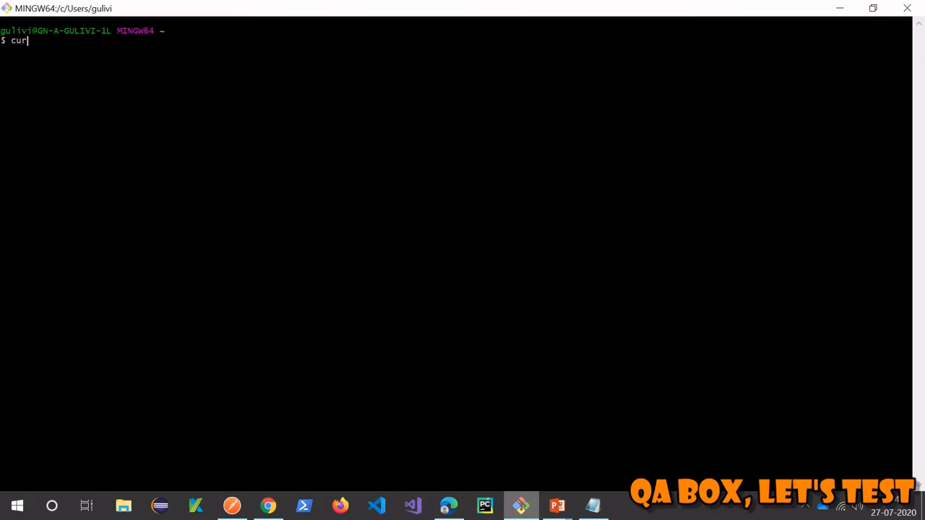
Run curl --help and scroll to the -H, --header option
{"action": "type", "text": "--"}
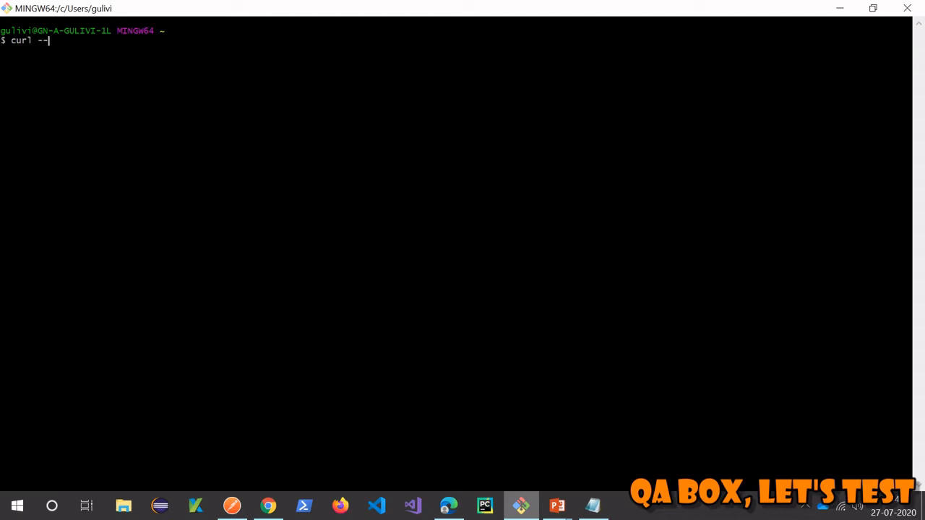
{"action": "key", "text": "Return"}
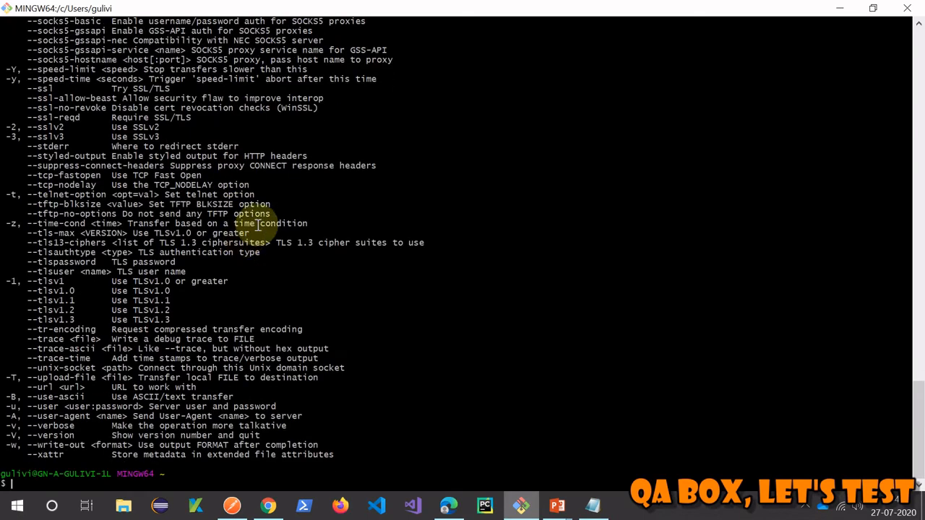
{"action": "scroll", "scroll_direction": "up", "scroll_amount": 3}
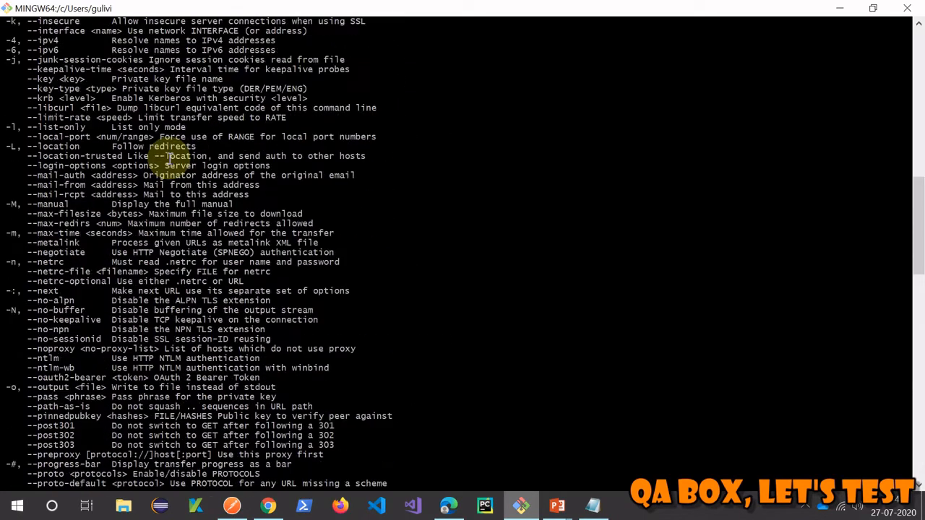
{"action": "scroll", "scroll_direction": "up", "scroll_amount": 3}
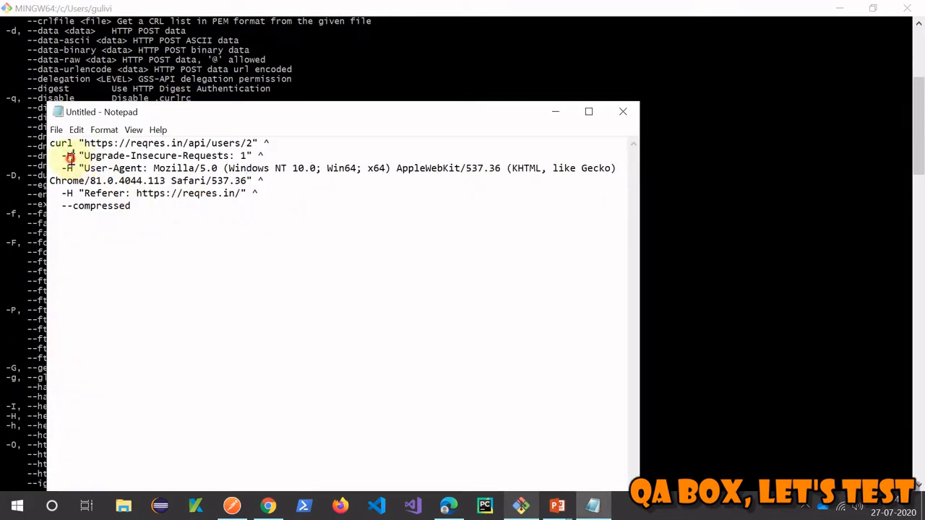
Compare the header option with the Notepad command and move to Postman's collections
{"action": "left_click", "coordinate": [623, 111]}
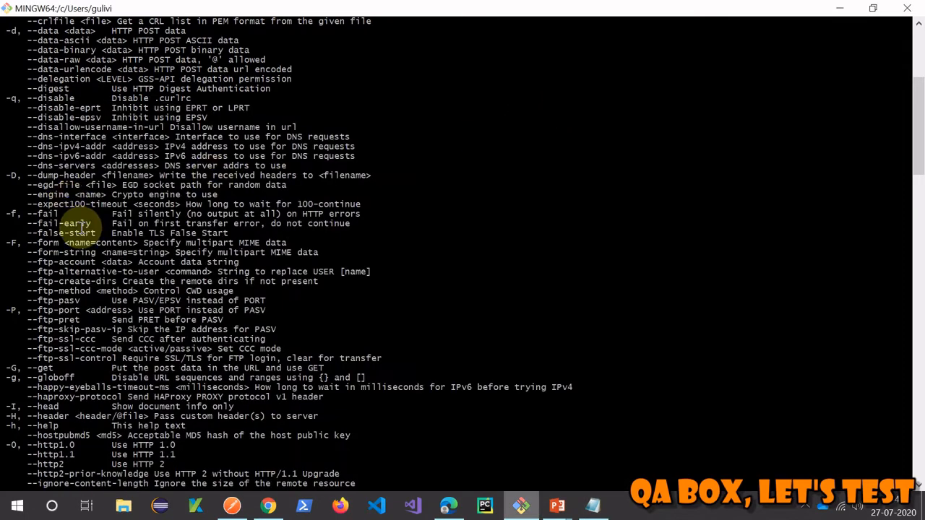
{"action": "scroll", "scroll_direction": "down", "scroll_amount": 3}
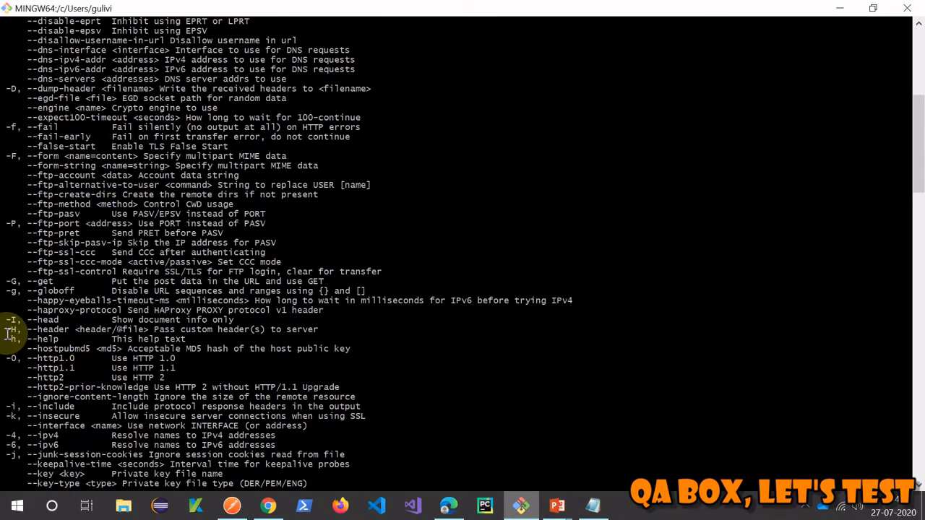
{"action": "mouse_move", "coordinate": [307, 329]}
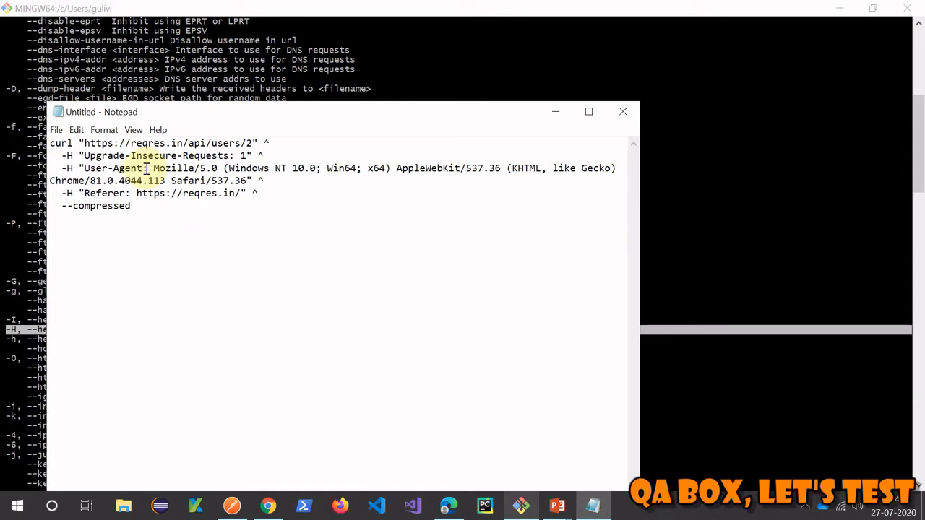
{"action": "left_click", "coordinate": [132, 206]}
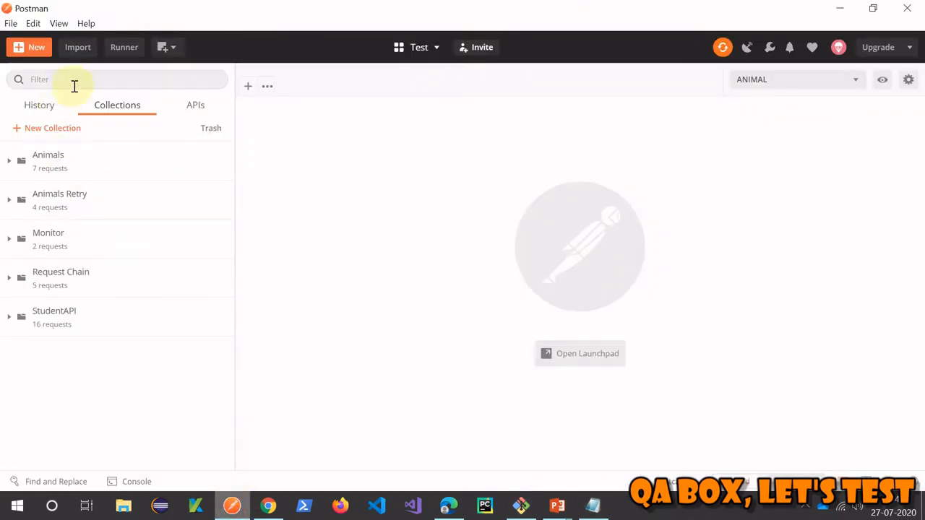
{"action": "mouse_move", "coordinate": [77, 47]}
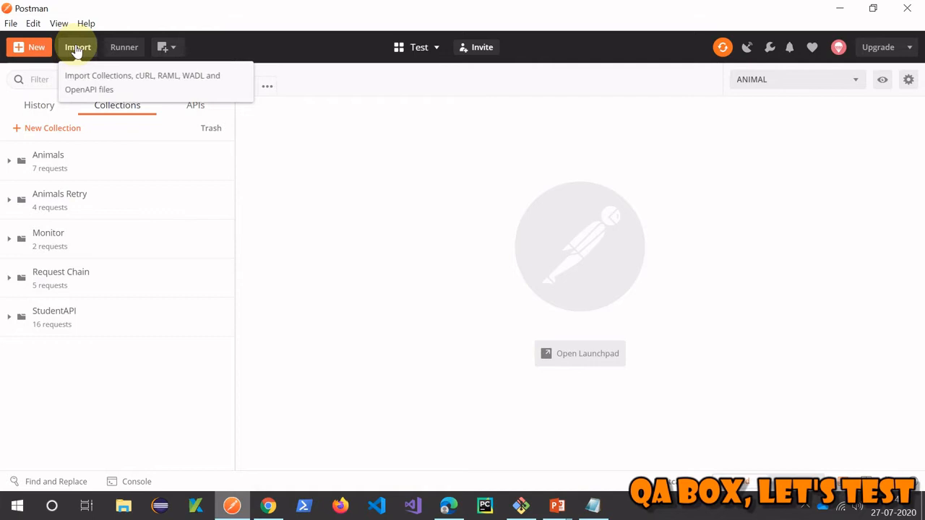
Import the copied users/2 curl as raw text, hitting the 'only the URL may appear without an option' error
{"action": "left_click", "coordinate": [78, 47]}
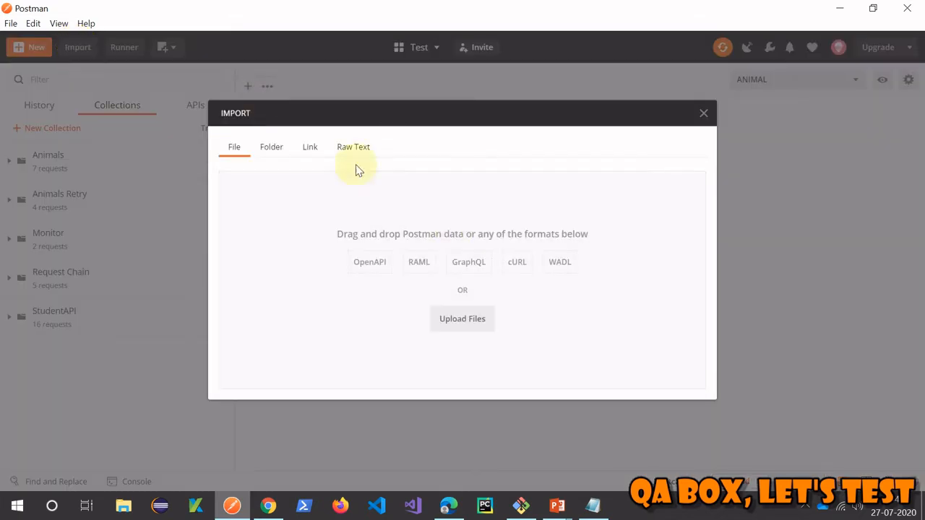
{"action": "left_click", "coordinate": [353, 146]}
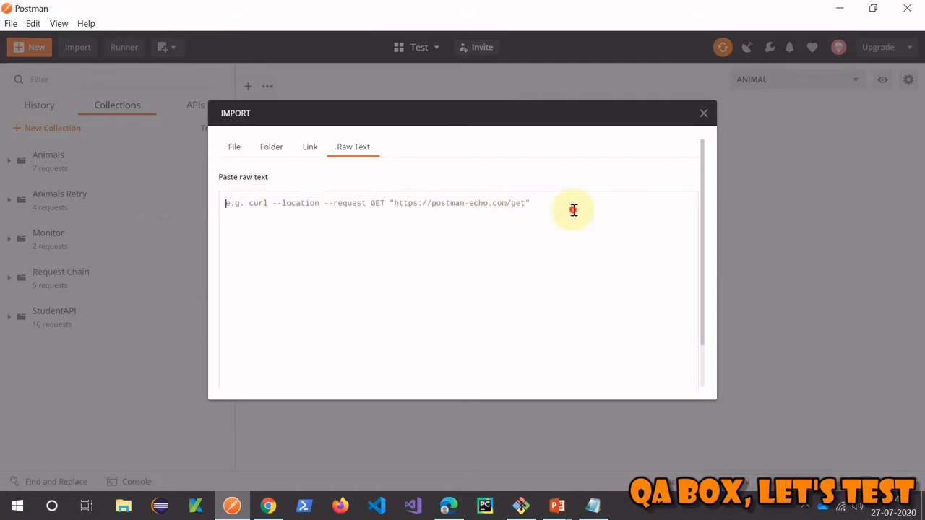
{"action": "mouse_move", "coordinate": [239, 211]}
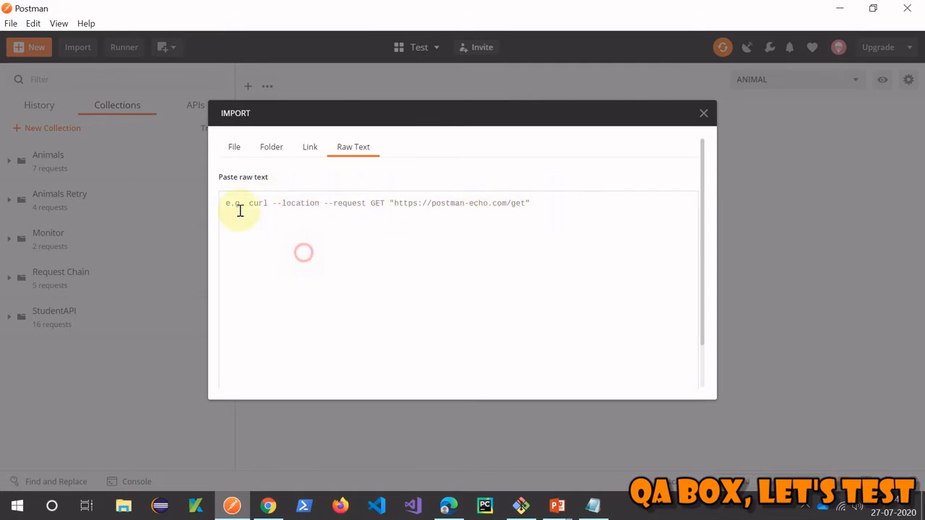
{"action": "mouse_move", "coordinate": [307, 257]}
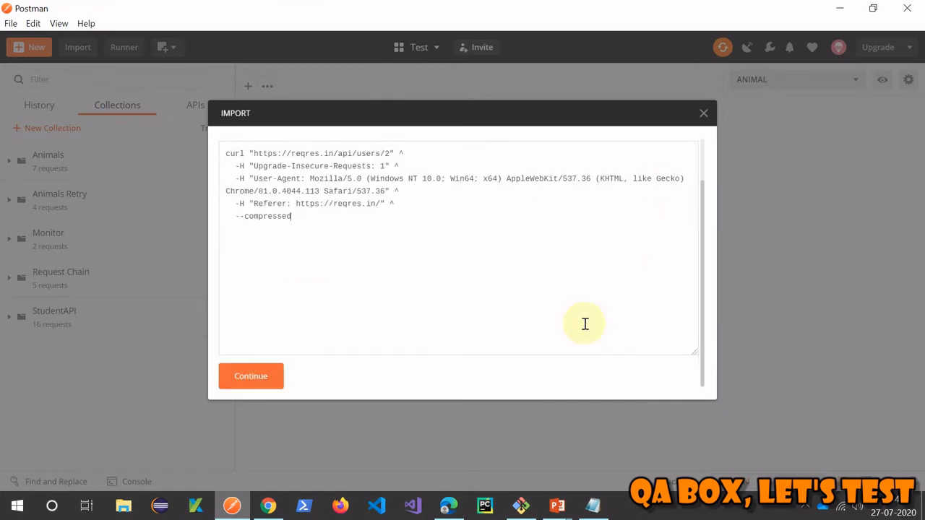
{"action": "left_click", "coordinate": [251, 375]}
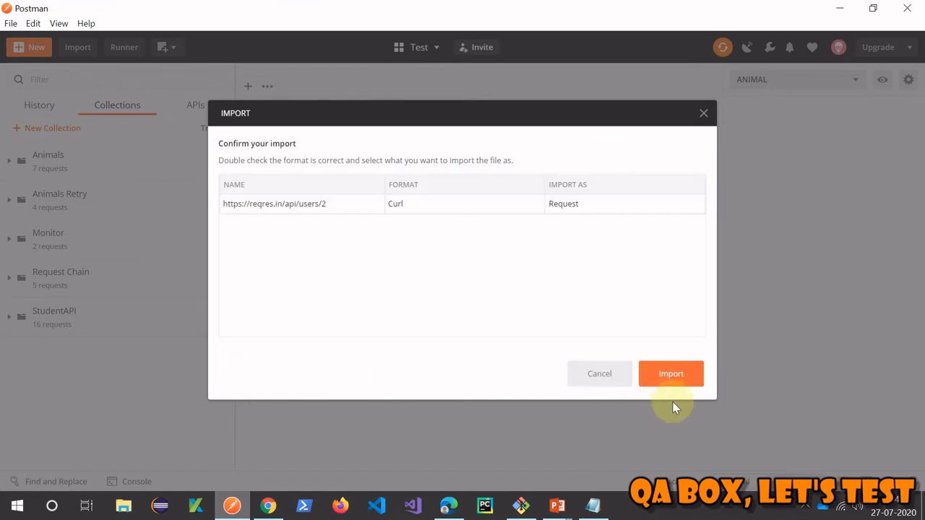
{"action": "left_click", "coordinate": [670, 374]}
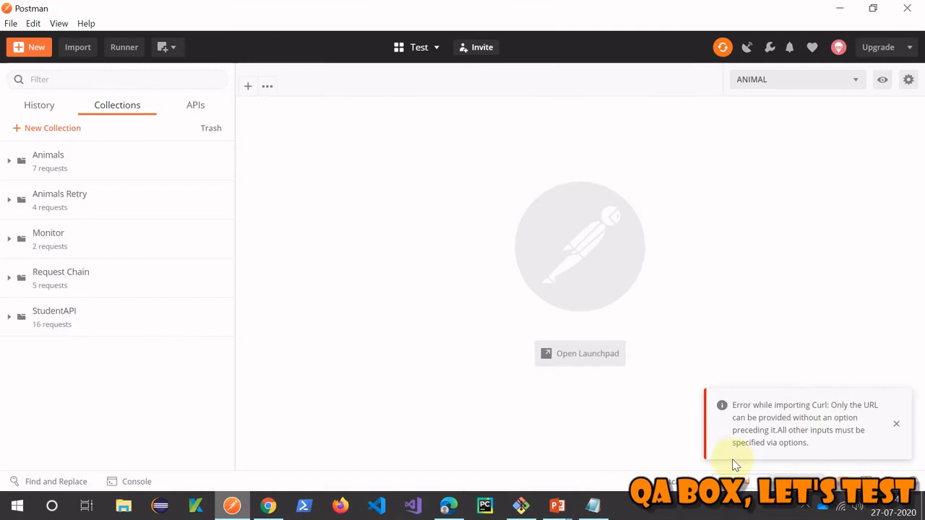
{"action": "mouse_move", "coordinate": [853, 422]}
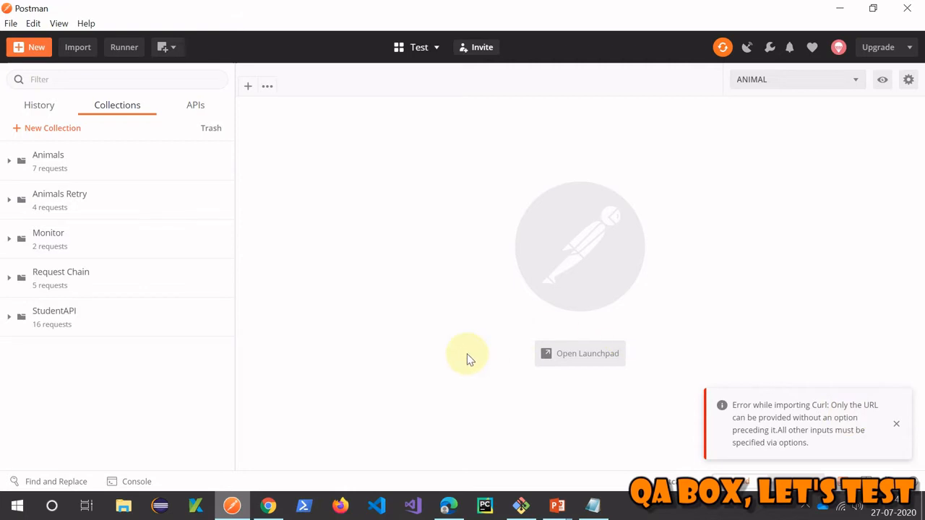
Re-import the curl with the caret line continuations removed as a GET to reqres.in/api/users/2
{"action": "left_click", "coordinate": [78, 47]}
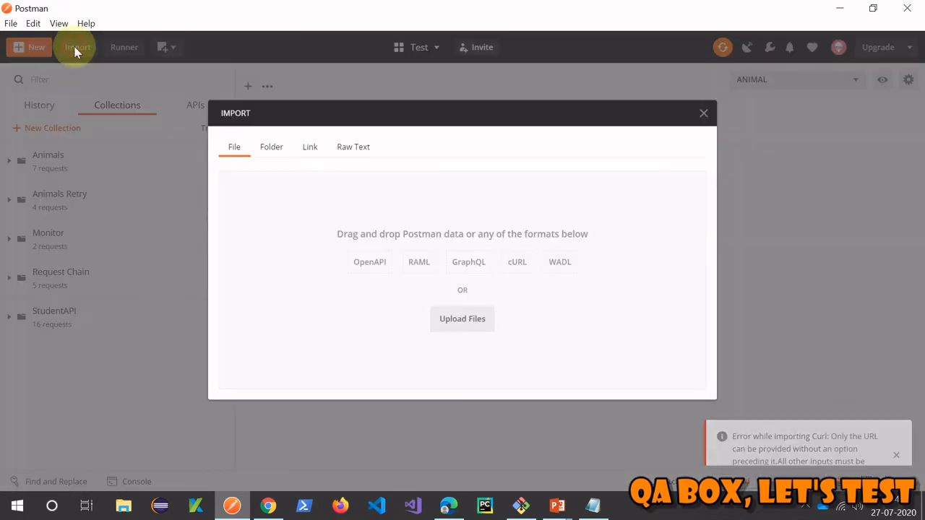
{"action": "left_click", "coordinate": [353, 147]}
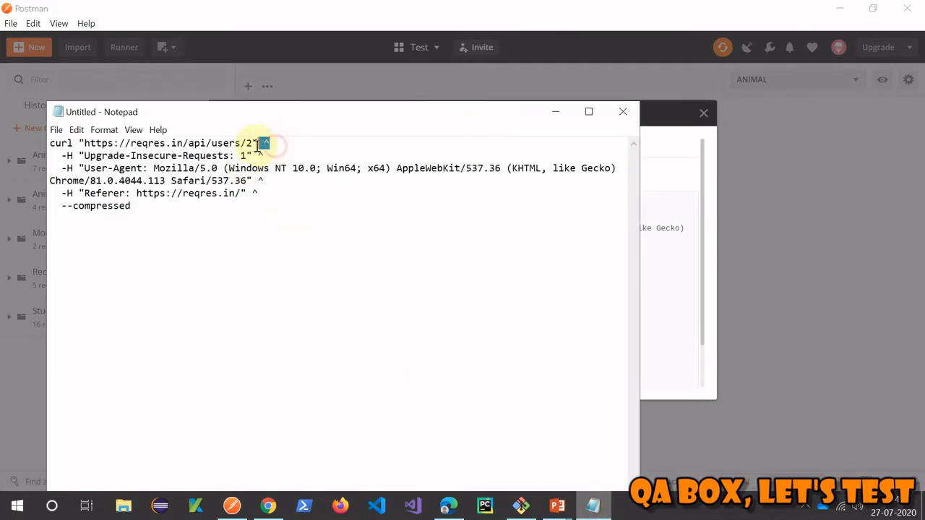
{"action": "key", "text": "ctrl+h"}
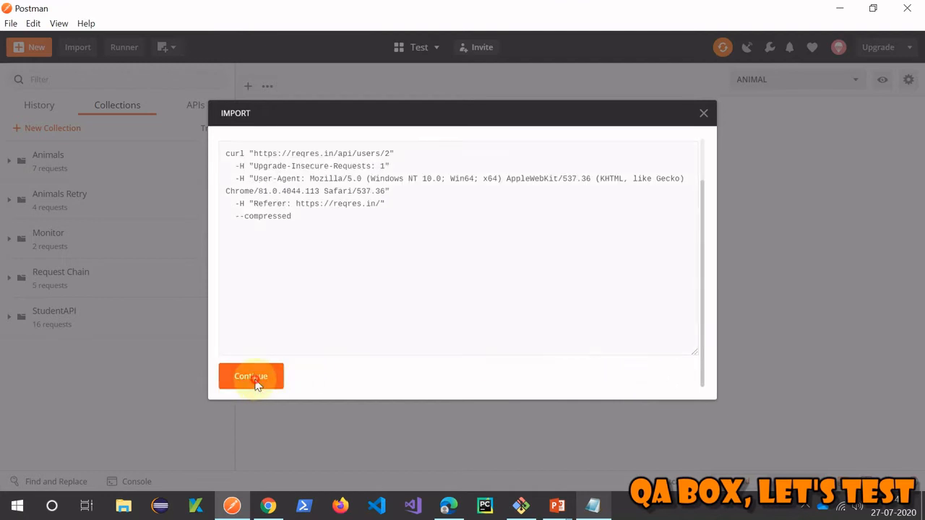
{"action": "left_click", "coordinate": [251, 376]}
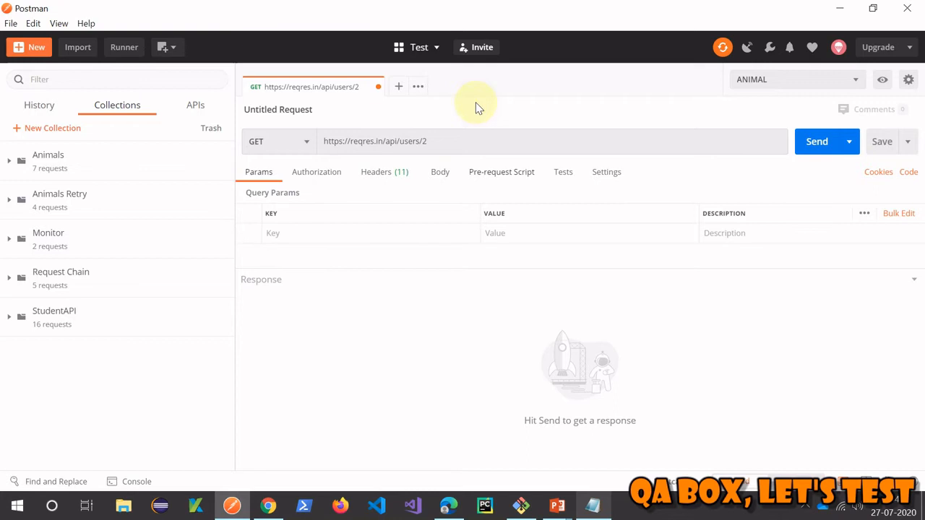
{"action": "mouse_move", "coordinate": [817, 141]}
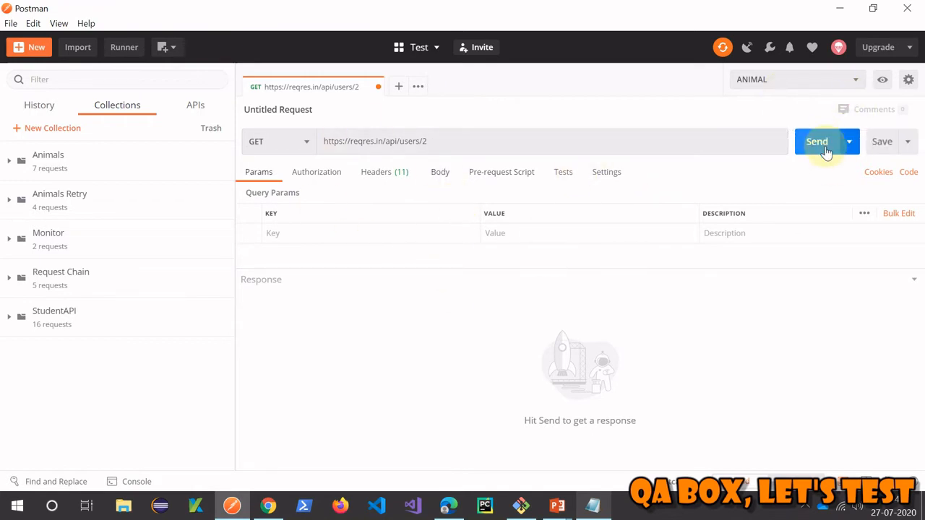
Send the imported users/2 request with its 11 headers
{"action": "left_click", "coordinate": [816, 141]}
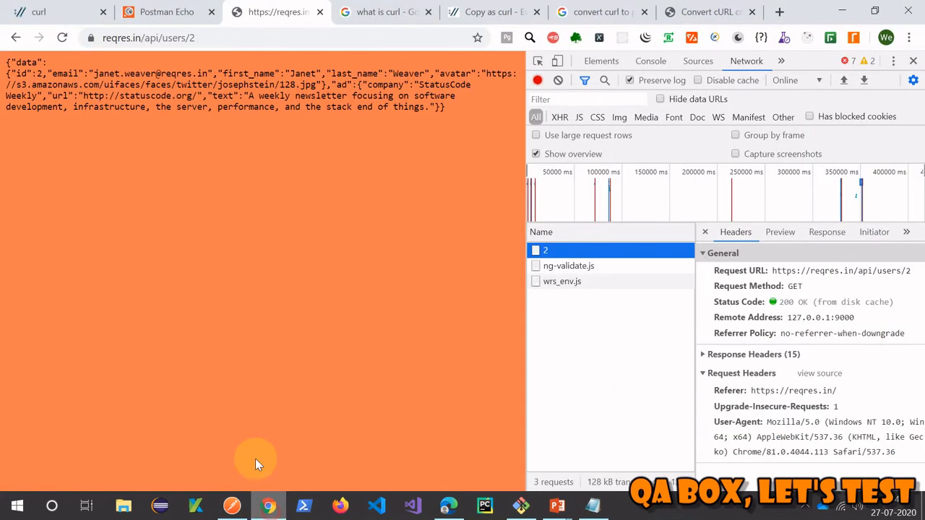
Copy the Postman Echo example curl for GET /get?foo1=bar1&foo2=bar2 from the docs
{"action": "left_click", "coordinate": [167, 12]}
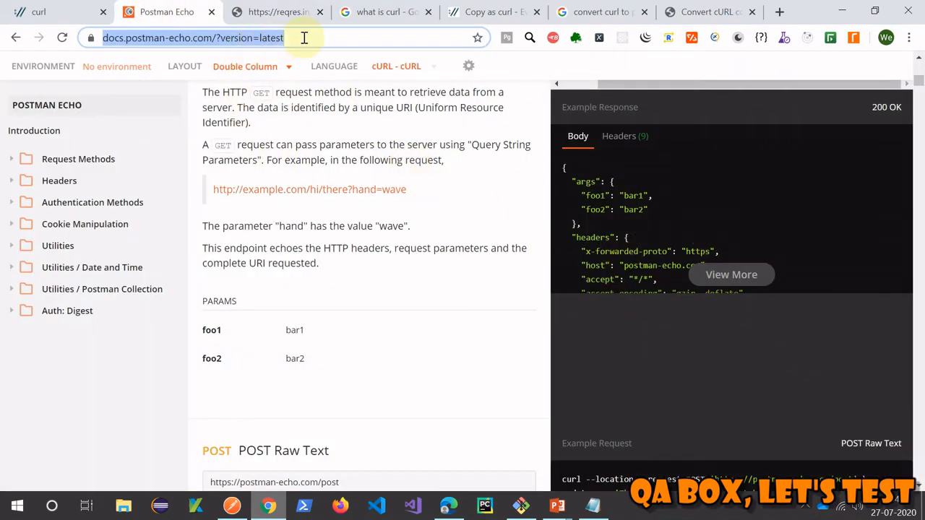
{"action": "scroll", "scroll_direction": "up", "scroll_amount": 3}
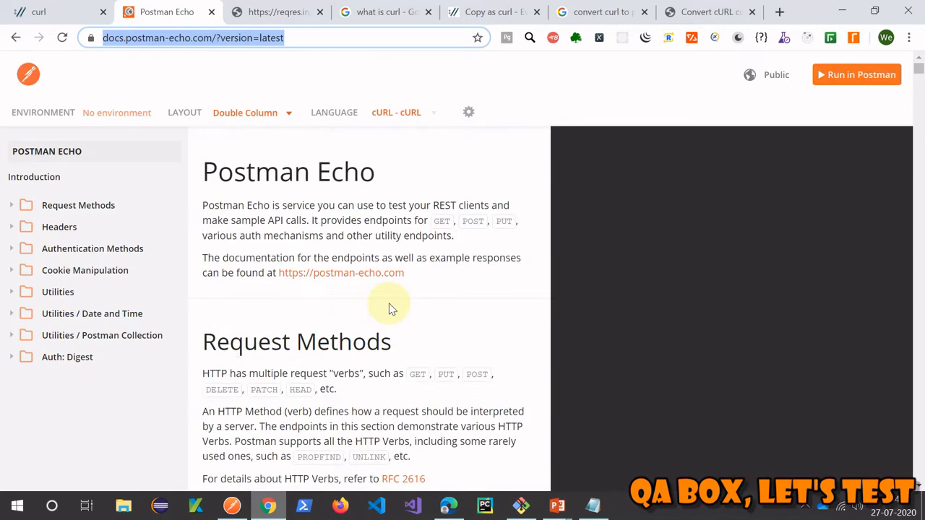
{"action": "scroll", "scroll_direction": "down", "scroll_amount": 3}
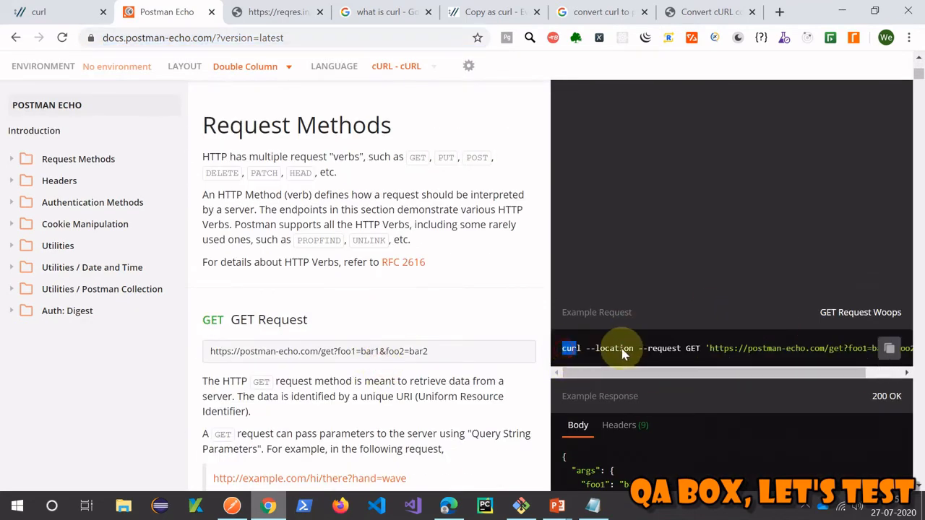
{"action": "left_click", "coordinate": [889, 348]}
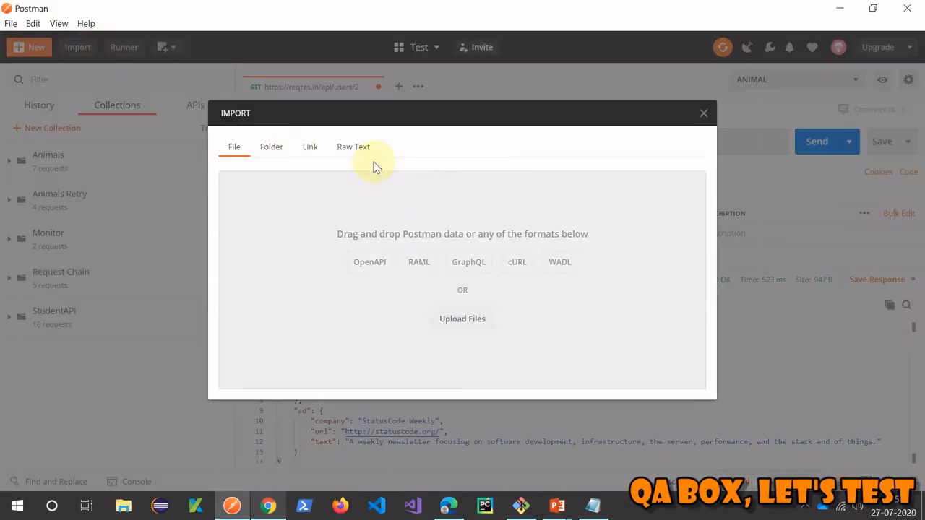
Import the postman-echo GET curl with foo1=bar1 and foo2=bar2 as raw text and send it
{"action": "left_click", "coordinate": [353, 147]}
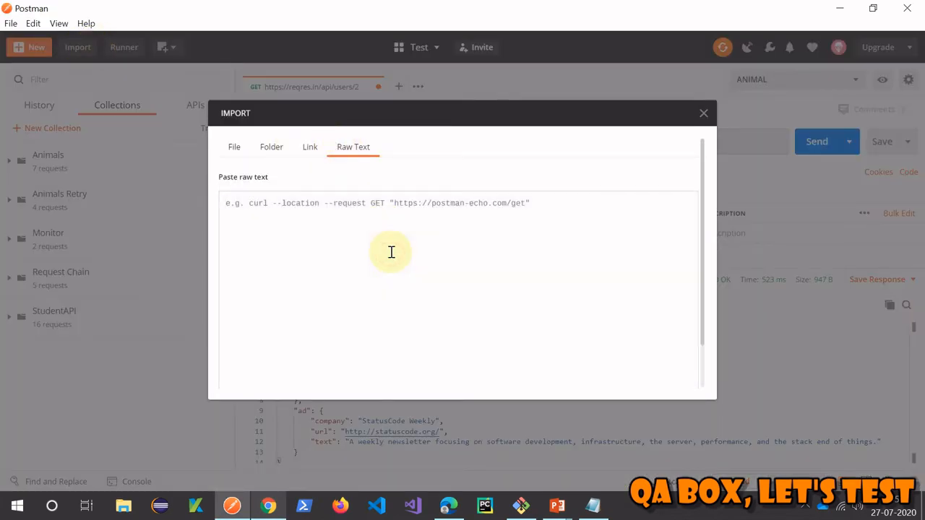
{"action": "type", "text": "curl --location --request GET 'https://postman-echo.com/get?foo1=bar1&foo2=bar2'"}
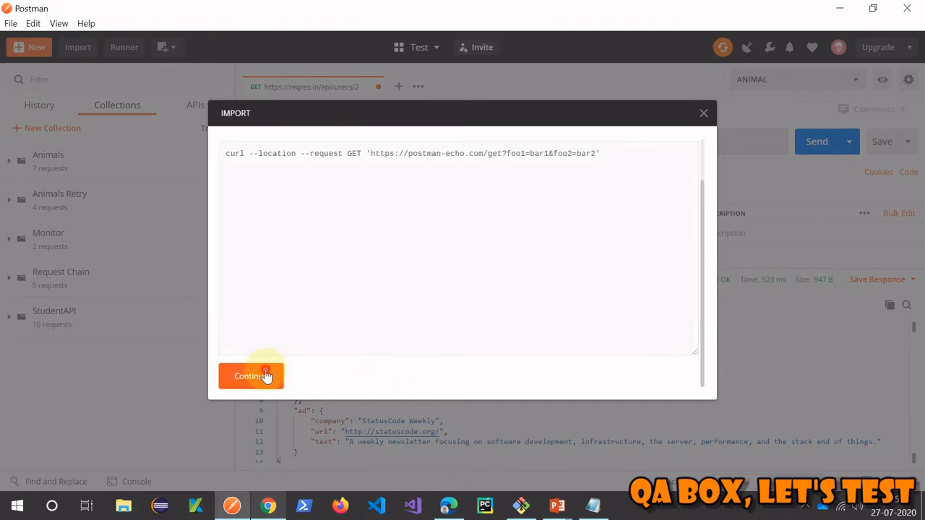
{"action": "left_click", "coordinate": [250, 375]}
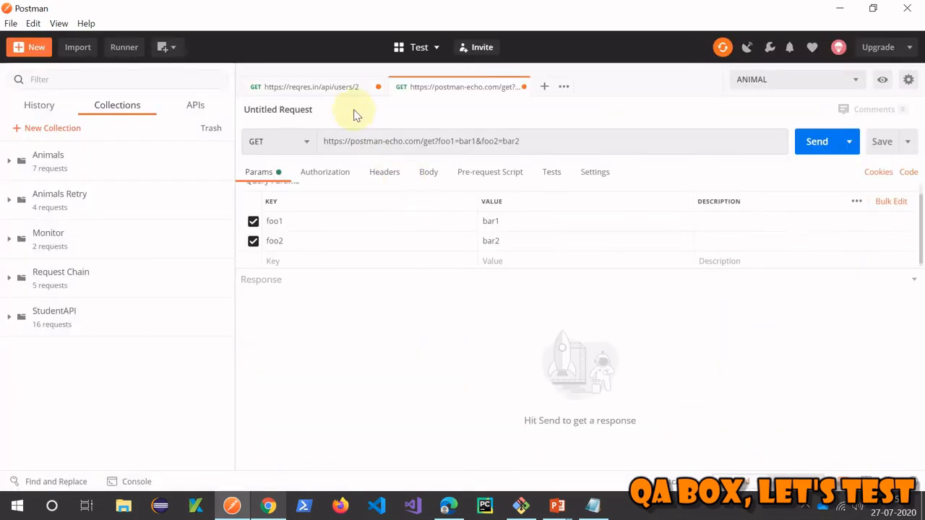
{"action": "left_click", "coordinate": [816, 141]}
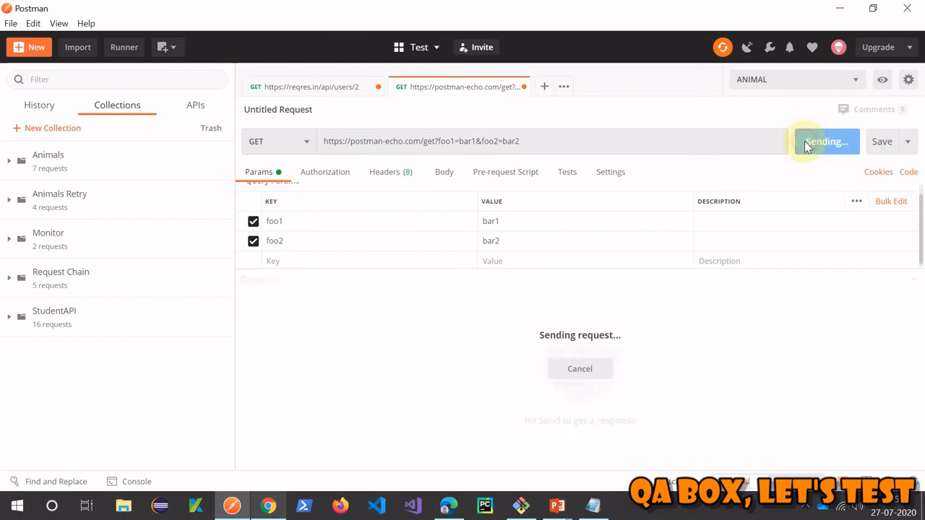
{"action": "left_click", "coordinate": [826, 141]}
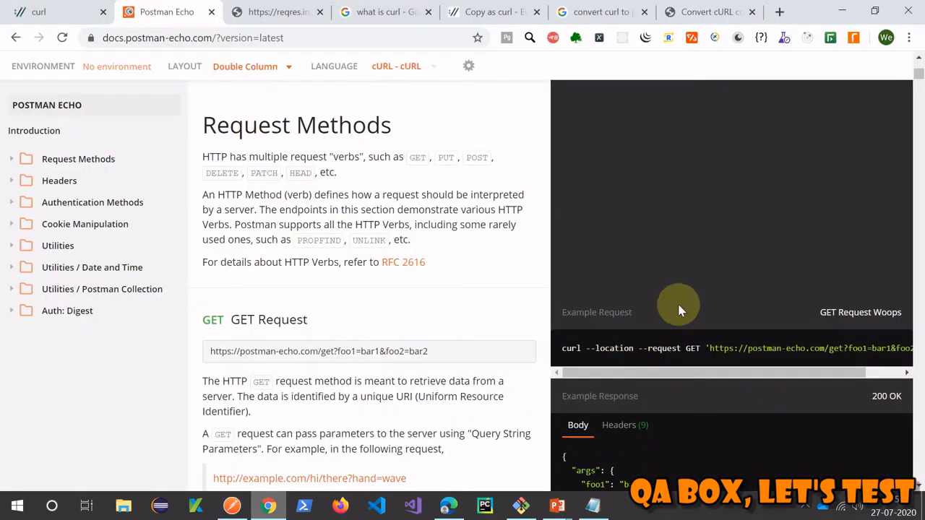
Read the curl.haxx.se homepage, highlighting the 'transferring data with URLs' tagline and the Supports section
{"action": "left_click", "coordinate": [38, 12]}
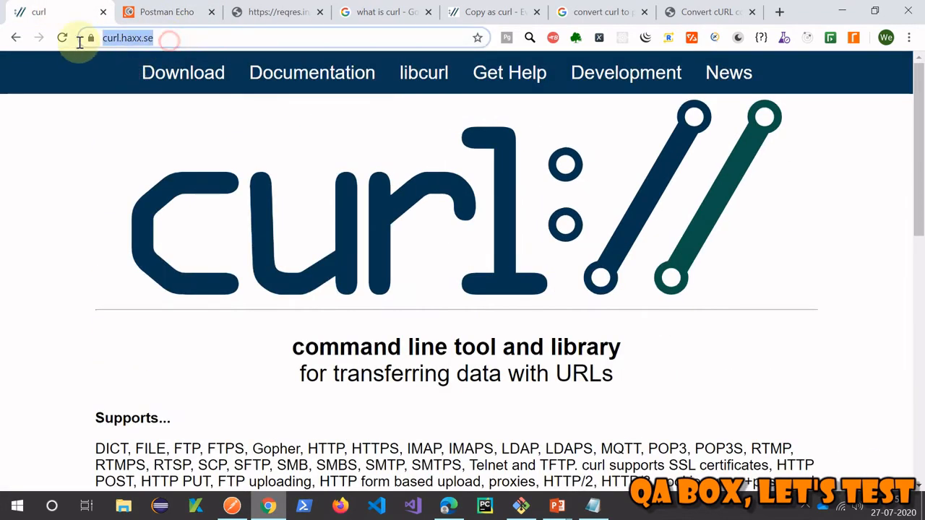
{"action": "scroll", "scroll_direction": "down", "scroll_amount": 3}
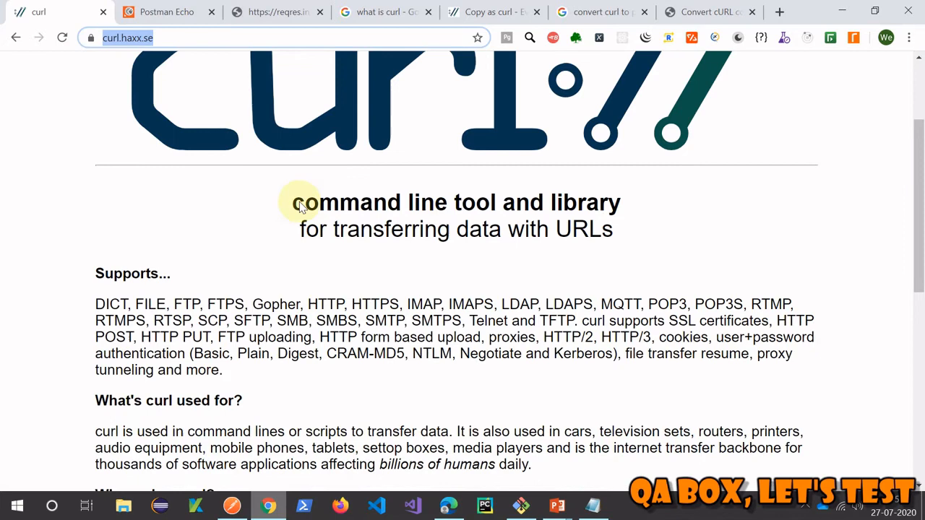
{"action": "left_click_drag", "start_coordinate": [304, 229], "coordinate": [612, 229]}
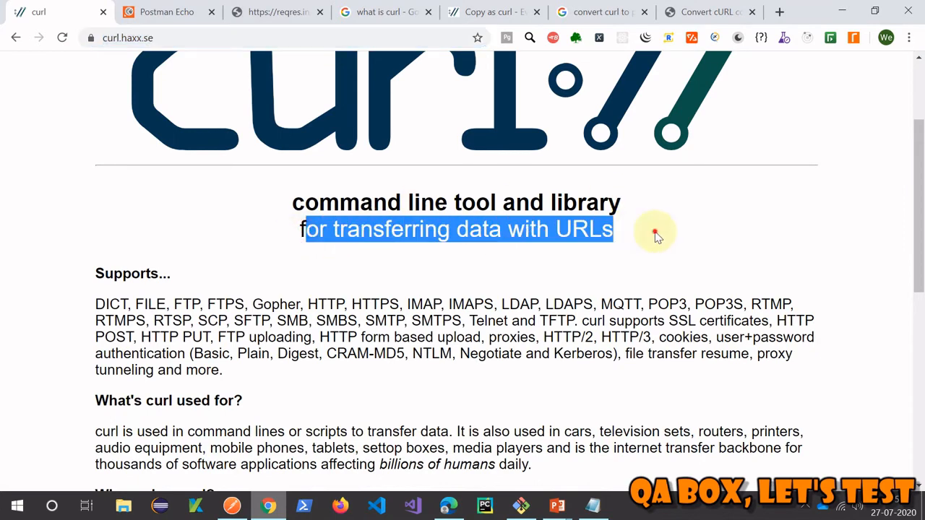
{"action": "scroll", "scroll_direction": "down", "scroll_amount": 3}
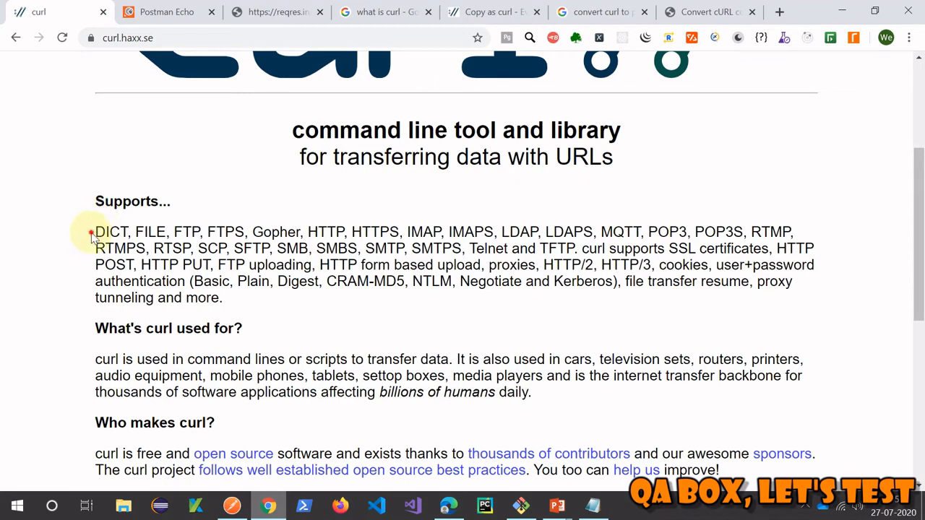
{"action": "scroll", "scroll_direction": "down", "scroll_amount": 3}
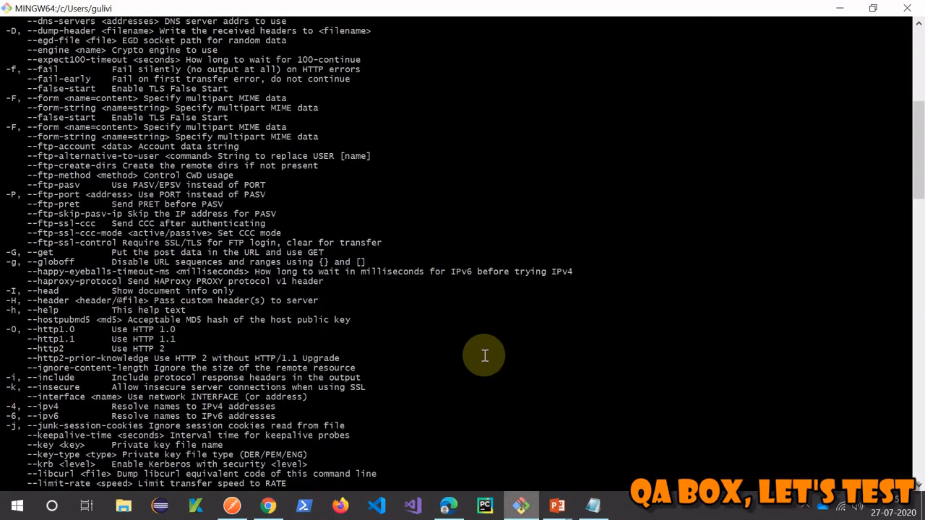
Clear the terminal of the curl help output
{"action": "scroll", "scroll_direction": "down", "scroll_amount": 3}
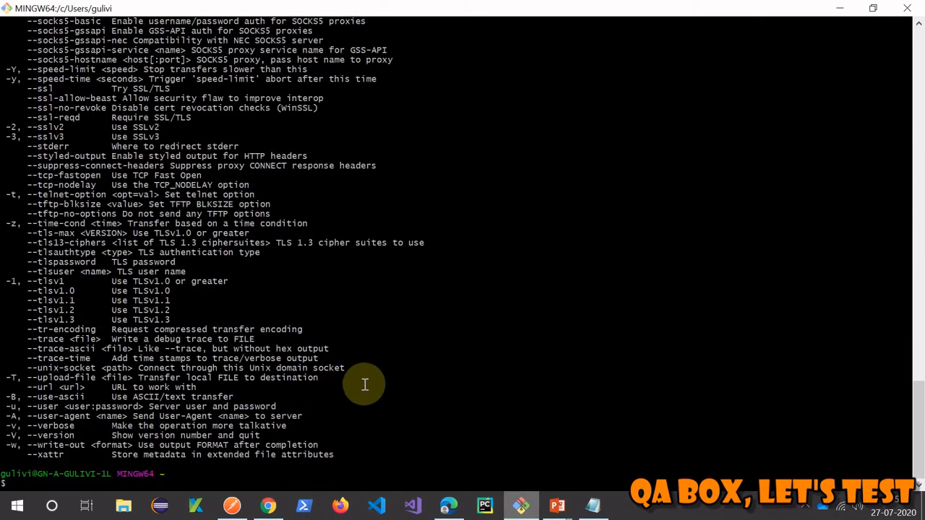
{"action": "type", "text": "clear"}
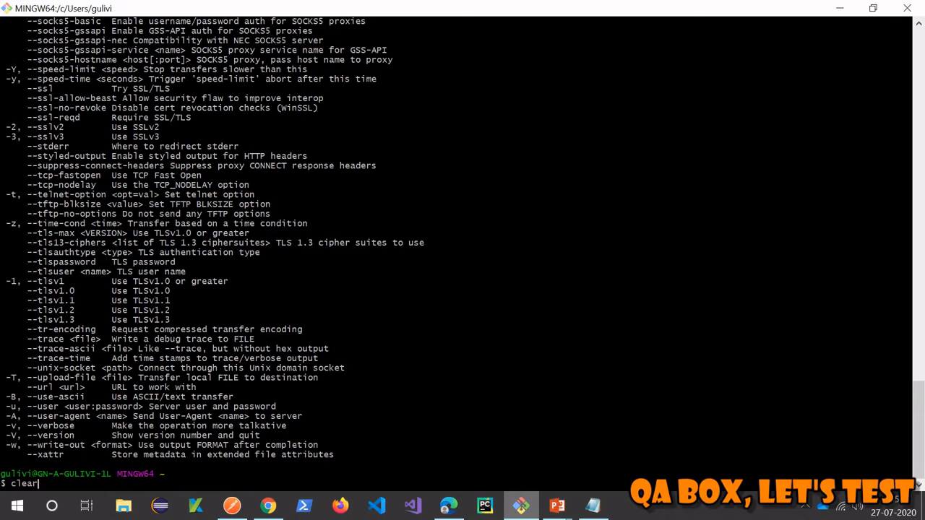
{"action": "key", "text": "Return"}
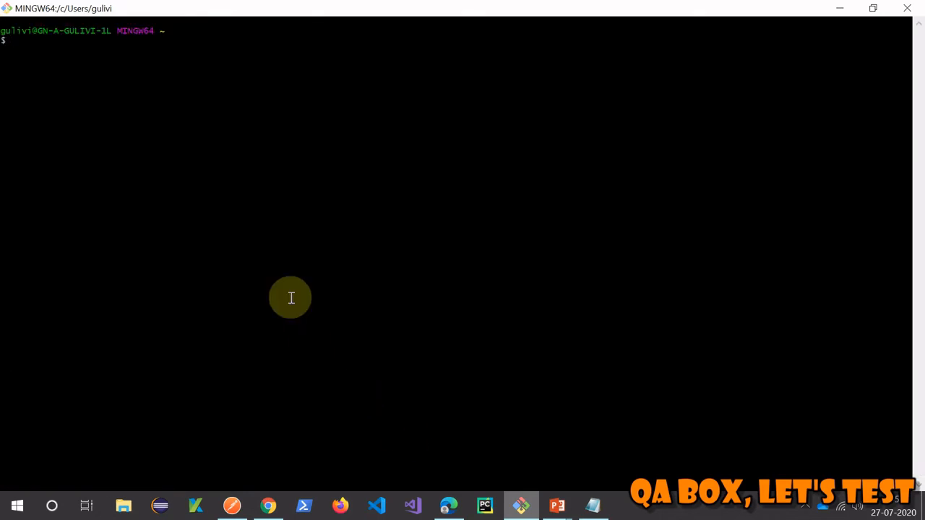
Run the postman-echo GET curl with foo1=bar1 and foo2=bar2, getting the echoed args JSON
{"action": "type", "text": "curl --location --request GET 'https://postman-echo.com/get?foo1=bar1&foo2=bar2'"}
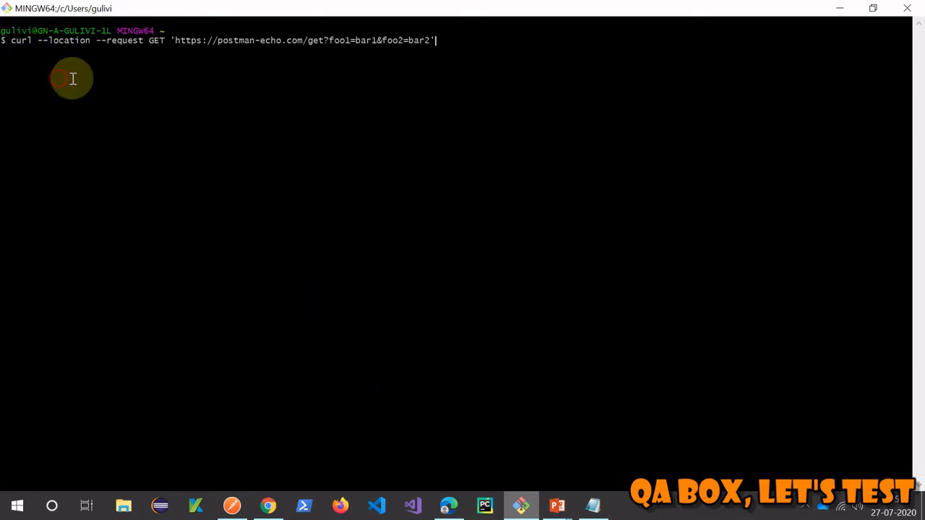
{"action": "mouse_move", "coordinate": [492, 45]}
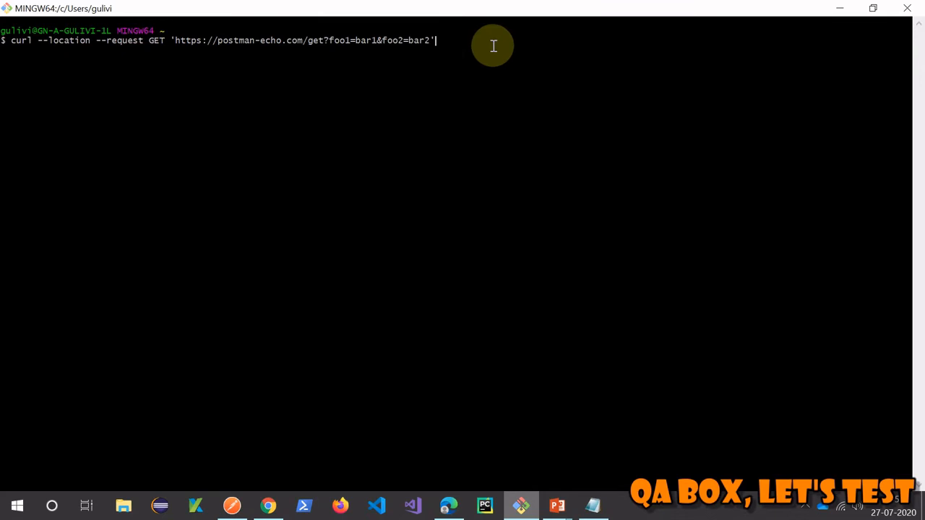
{"action": "key", "text": "Return"}
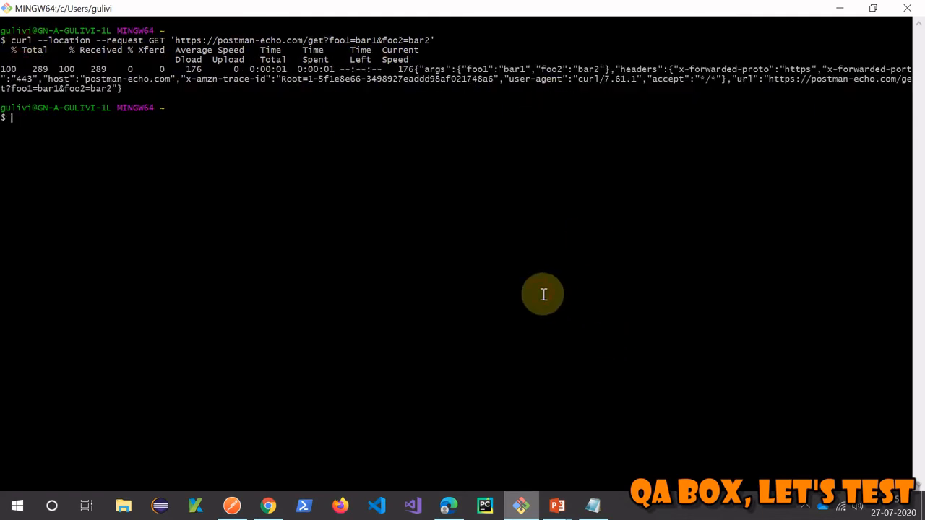
{"action": "mouse_move", "coordinate": [329, 409]}
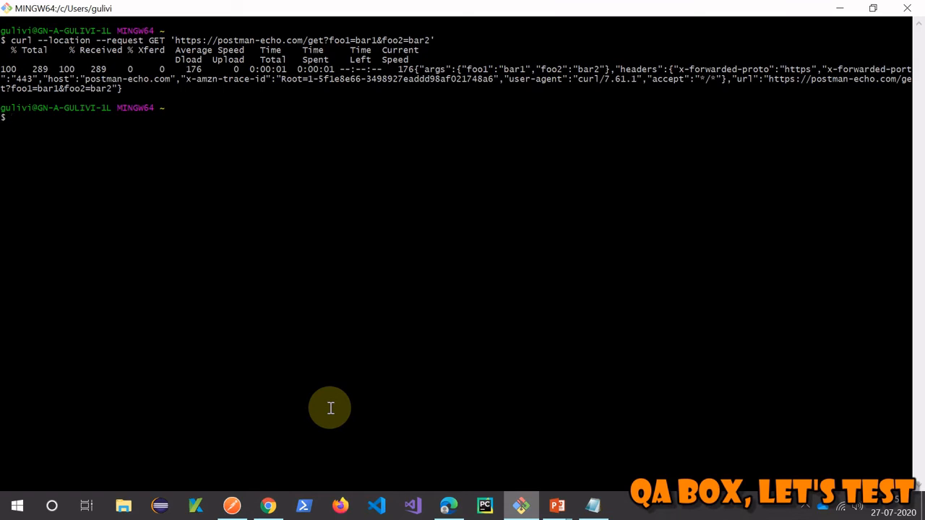
Run curl --help in Git Bash and scroll through the proxy and output options
{"action": "type", "text": "c"}
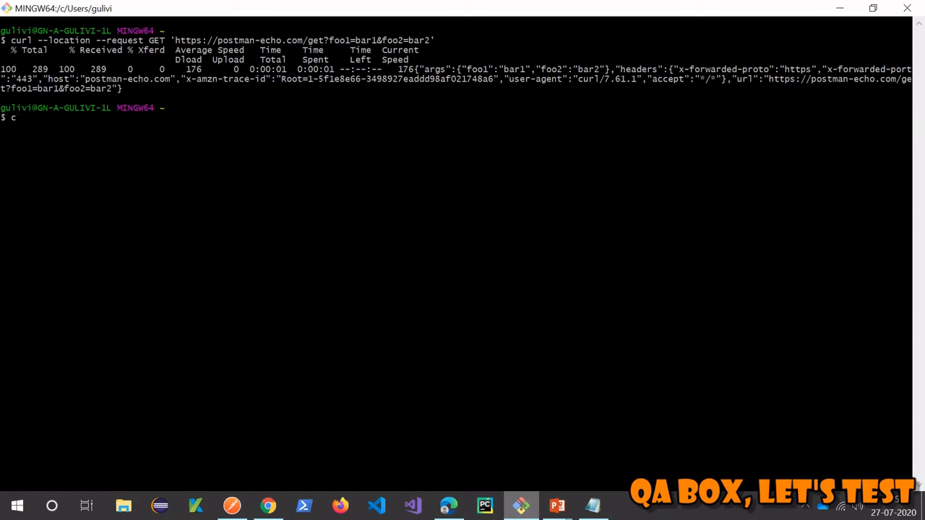
{"action": "type", "text": "url"}
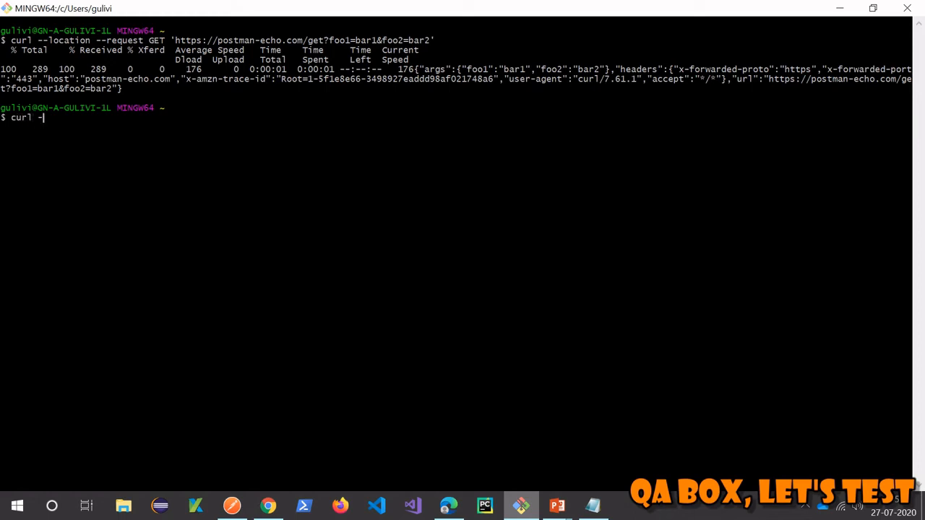
{"action": "type", "text": "-help"}
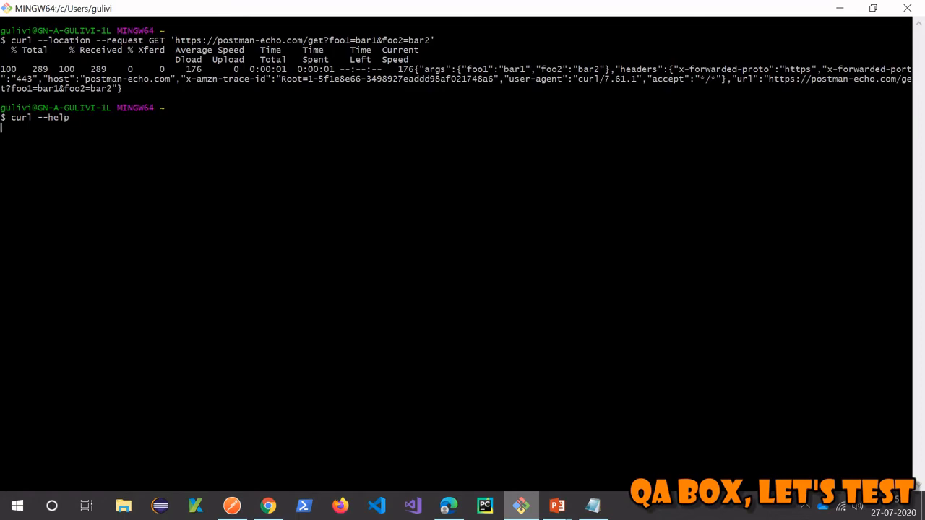
{"action": "key", "text": "Return"}
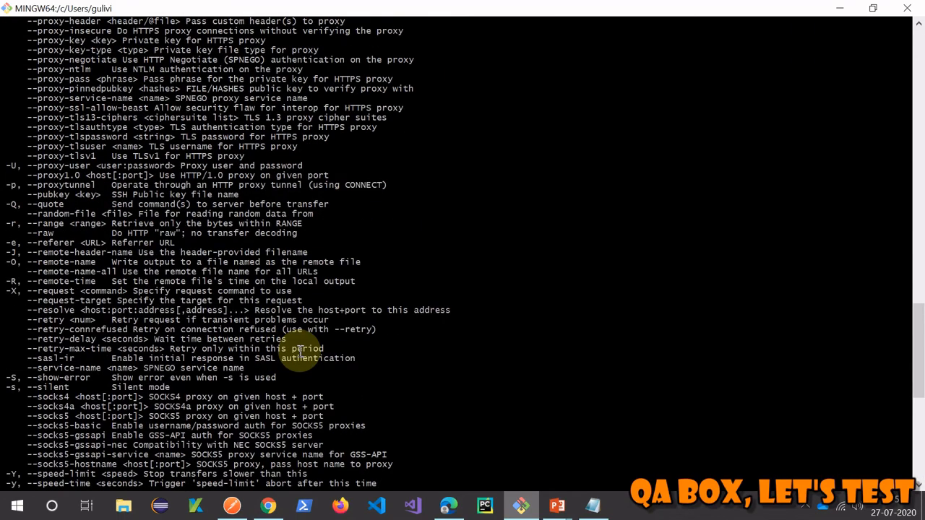
{"action": "scroll", "scroll_direction": "up", "scroll_amount": 3}
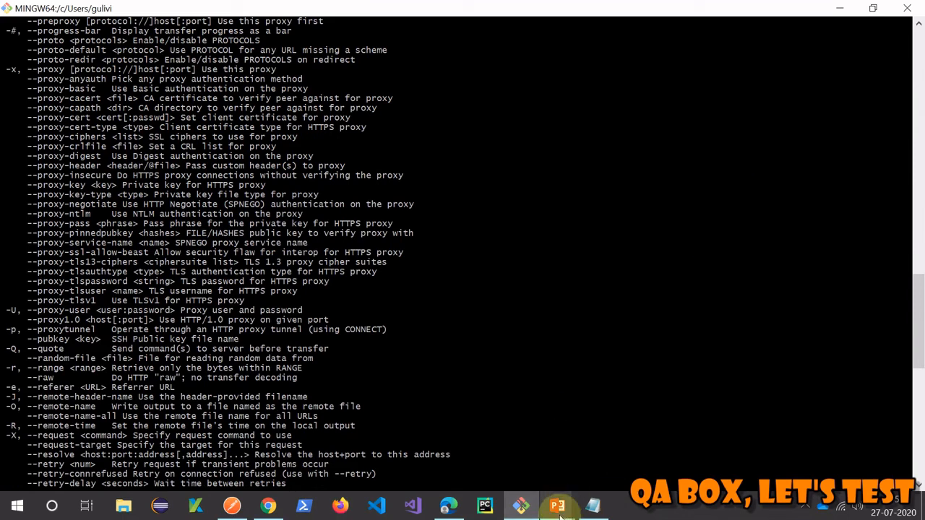
{"action": "scroll", "scroll_direction": "up", "scroll_amount": 3}
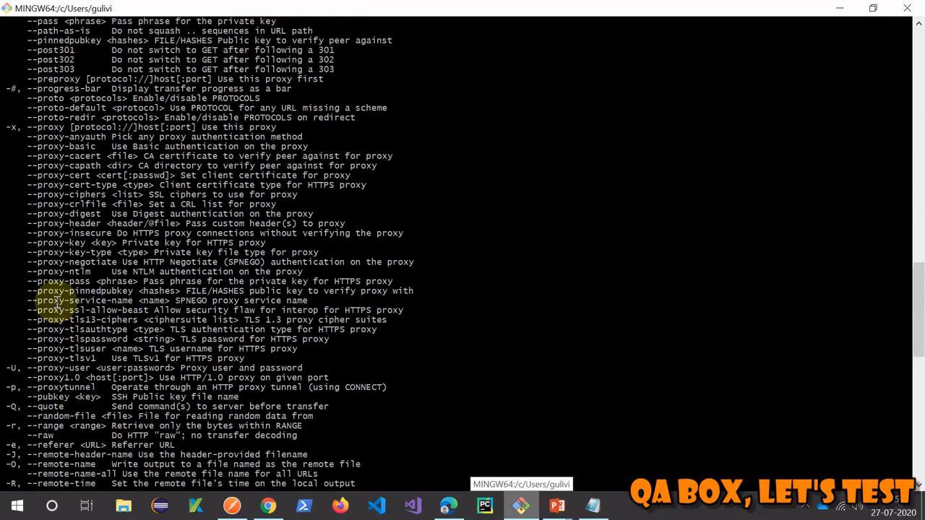
{"action": "scroll", "scroll_direction": "up", "scroll_amount": 3}
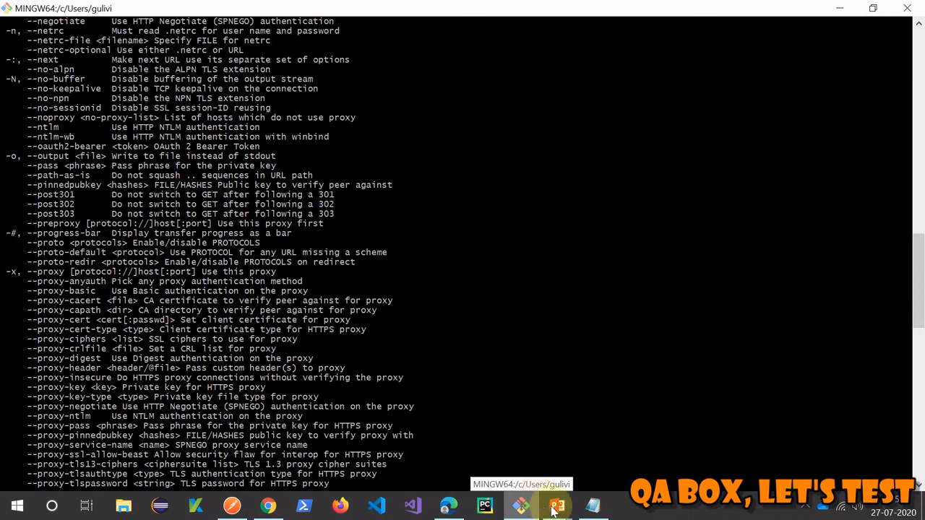
Switch to Chrome and reach the Everything curl 'Copy as curl' page via the Postman Echo tab
{"action": "left_click", "coordinate": [268, 505]}
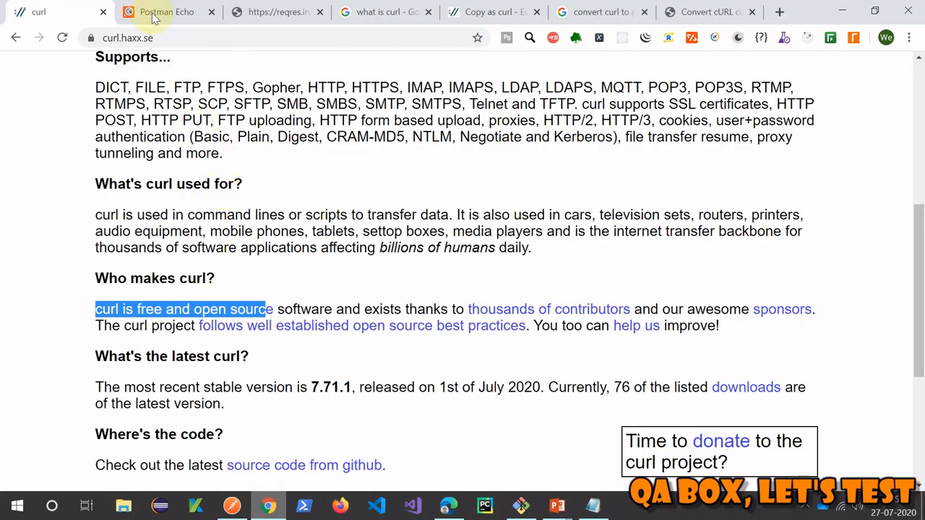
{"action": "left_click", "coordinate": [166, 11]}
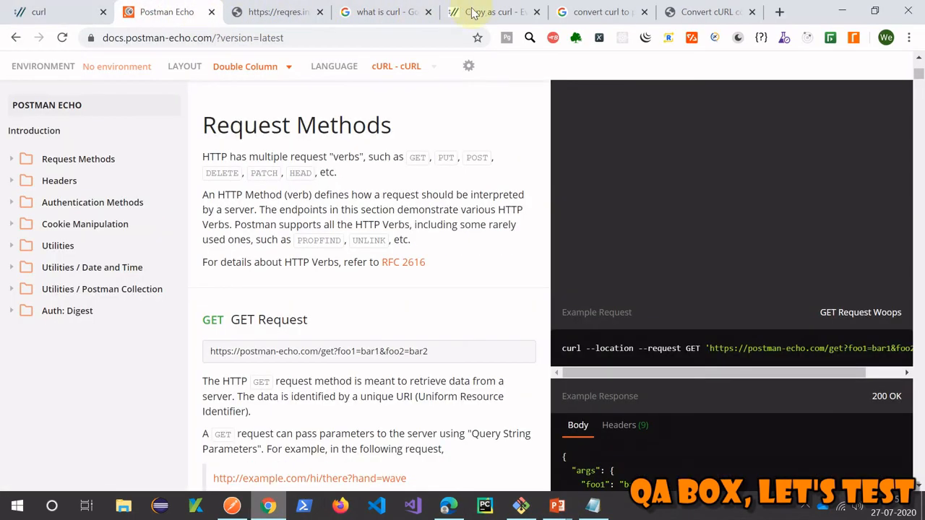
{"action": "left_click", "coordinate": [492, 12]}
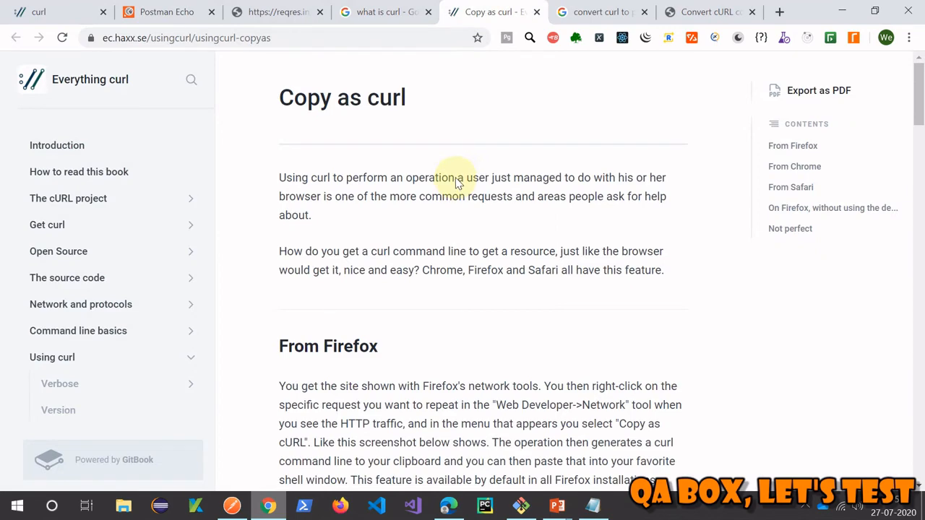
{"action": "mouse_move", "coordinate": [468, 193]}
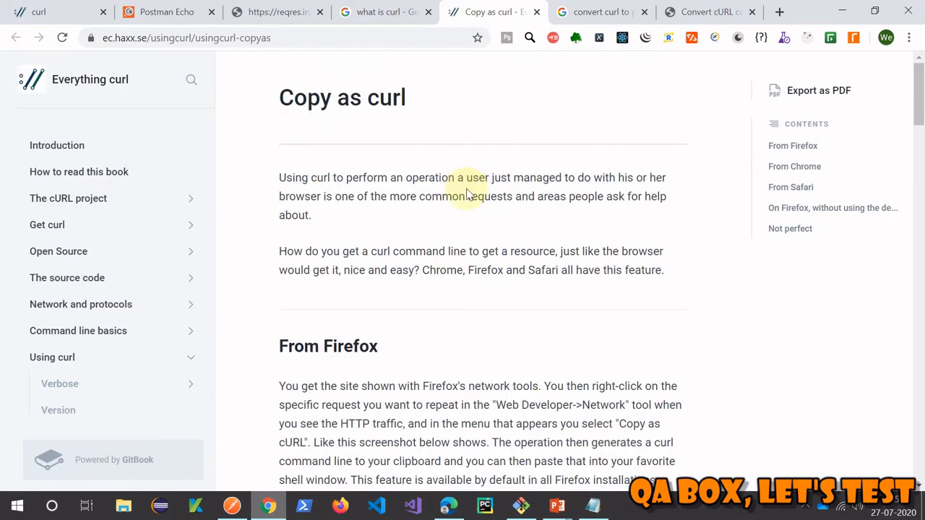
{"action": "scroll", "scroll_direction": "down", "scroll_amount": 3}
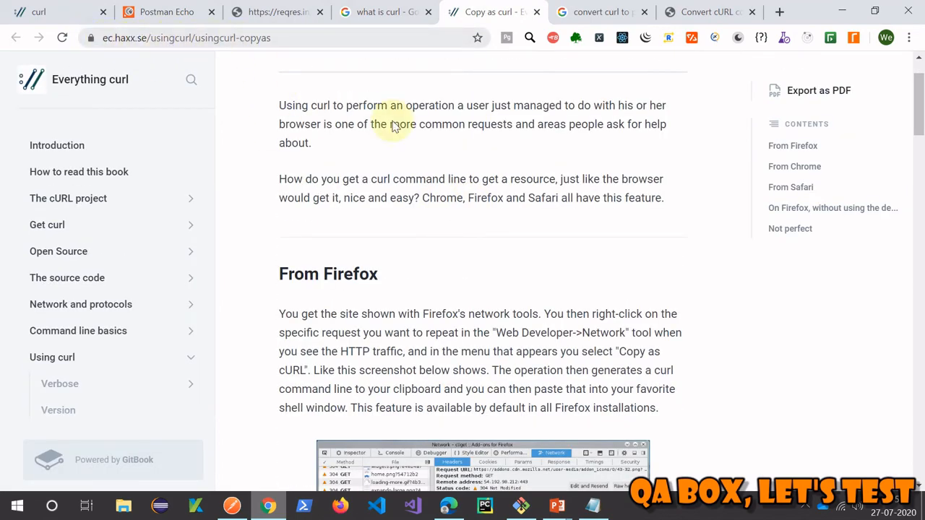
{"action": "scroll", "scroll_direction": "up", "scroll_amount": 3}
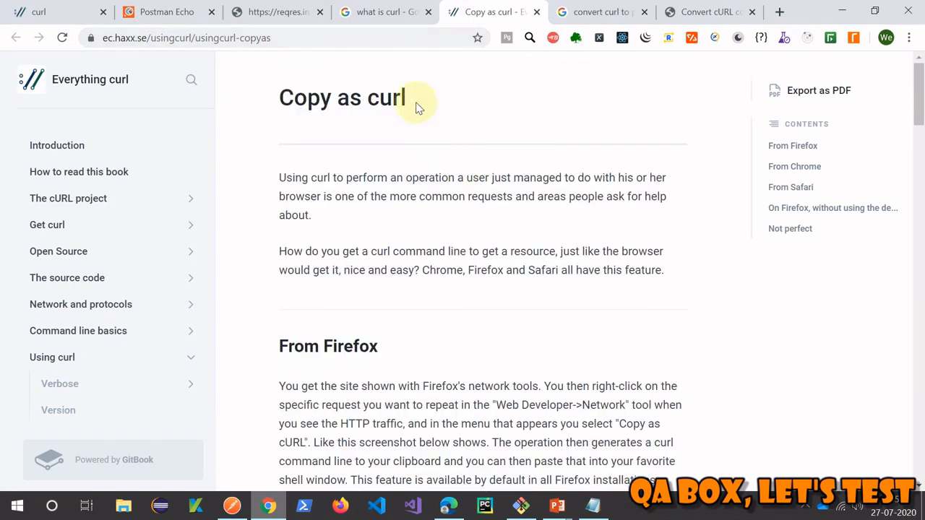
Read through the Firefox, Chrome and Safari 'Copy as curl' sections and return to the top
{"action": "scroll", "scroll_direction": "down", "scroll_amount": 3}
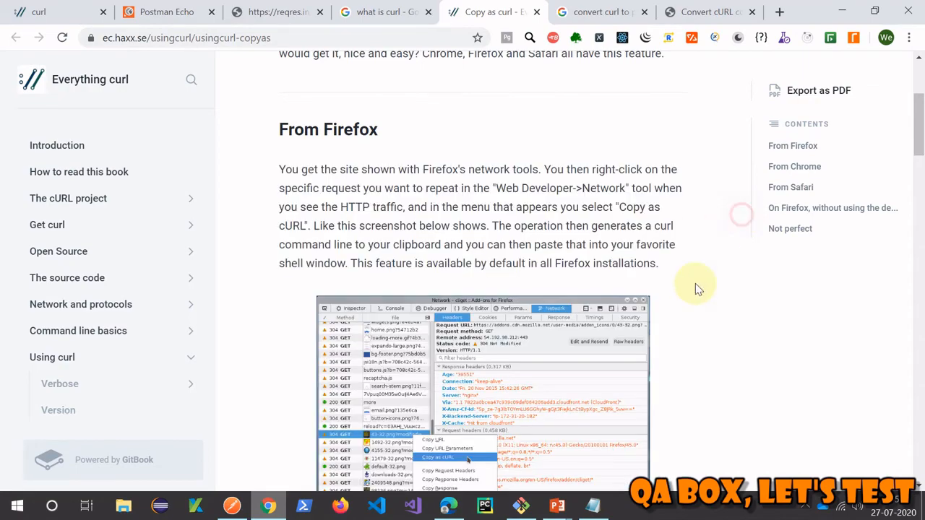
{"action": "scroll", "scroll_direction": "down", "scroll_amount": 3}
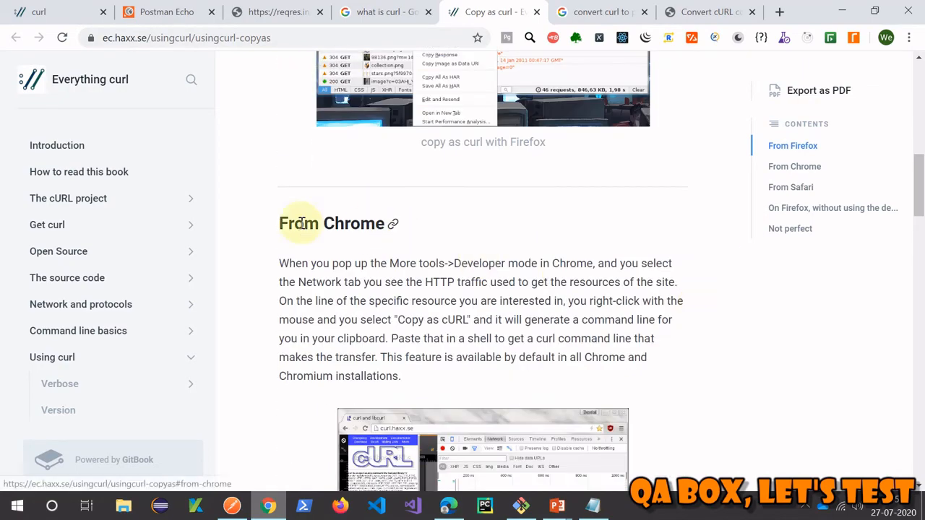
{"action": "scroll", "scroll_direction": "down", "scroll_amount": 3}
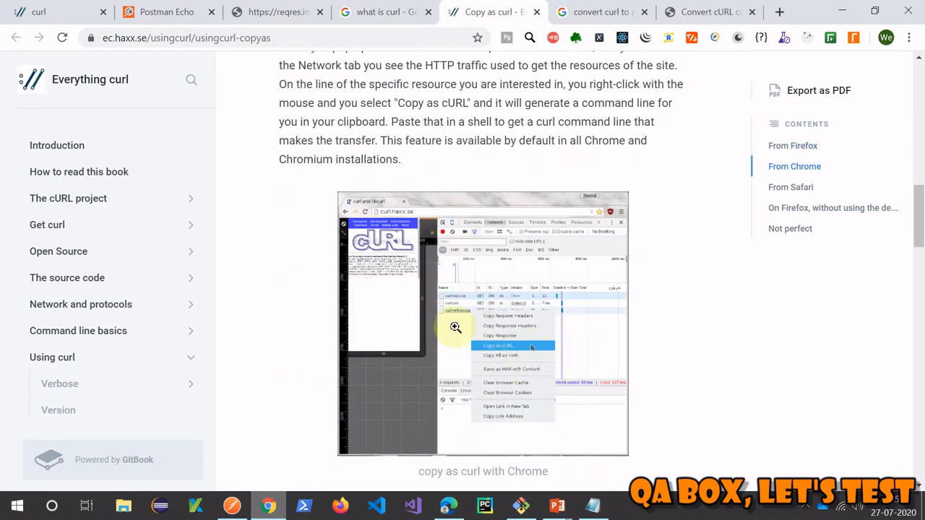
{"action": "scroll", "scroll_direction": "down", "scroll_amount": 3}
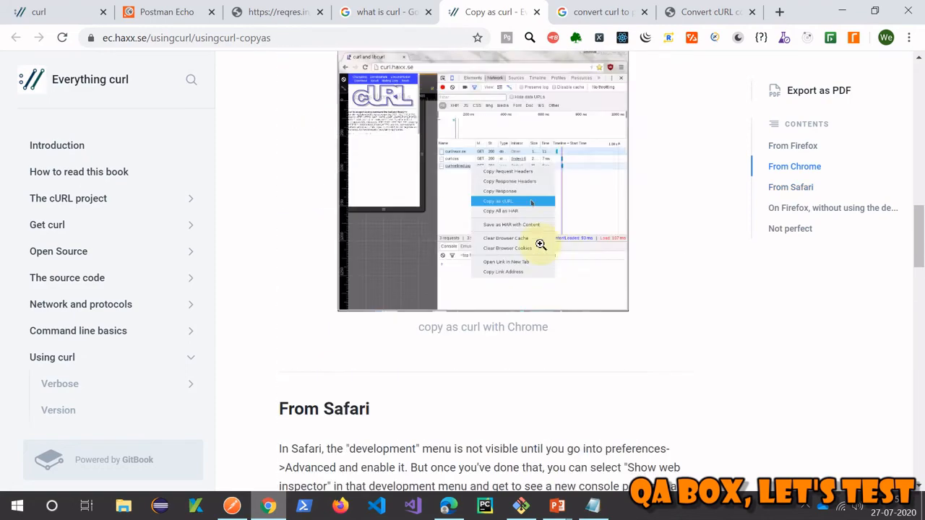
{"action": "scroll", "scroll_direction": "up", "scroll_amount": 3}
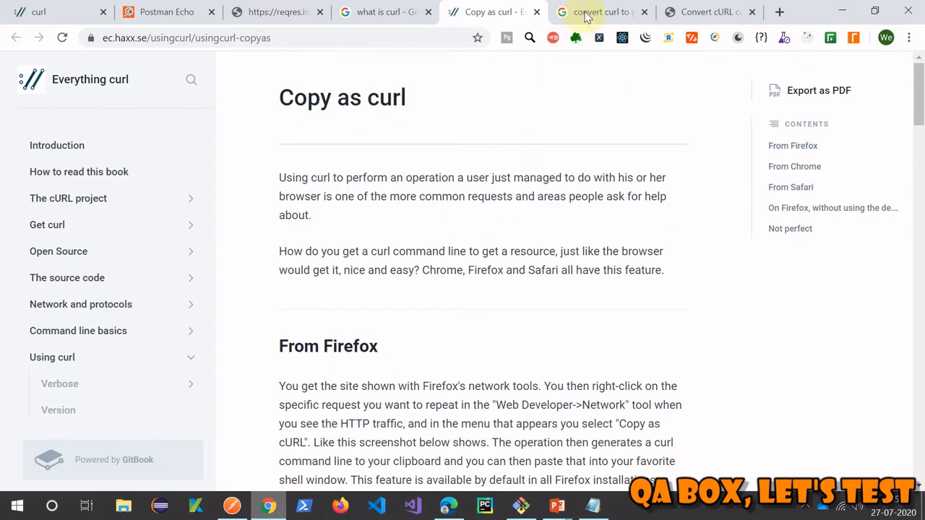
Revisit the 'convert curl to python' search, then copy the Postman Echo example GET curl command
{"action": "left_click", "coordinate": [600, 12]}
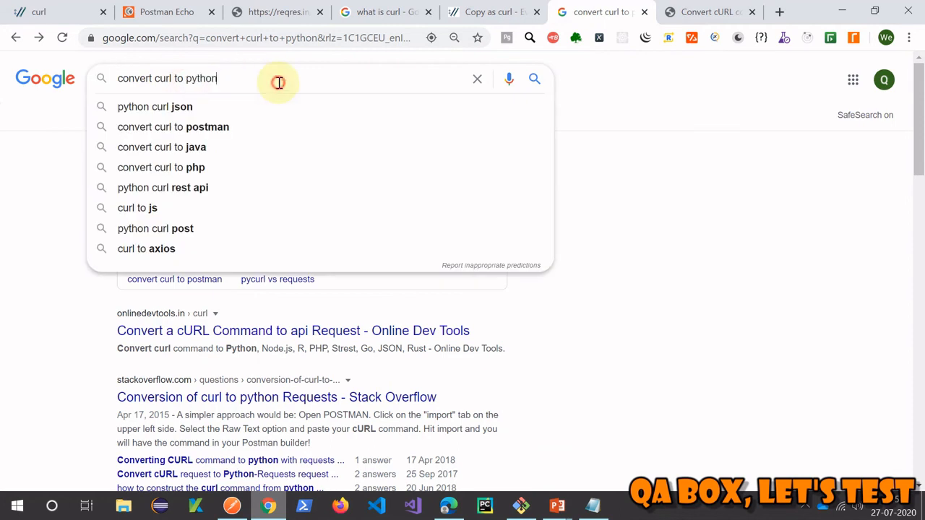
{"action": "double_click", "coordinate": [201, 78]}
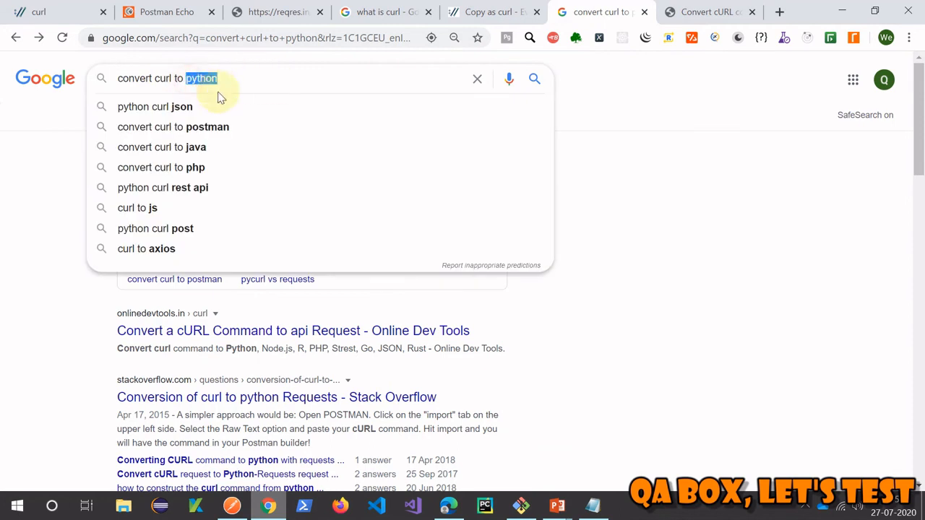
{"action": "mouse_move", "coordinate": [705, 12]}
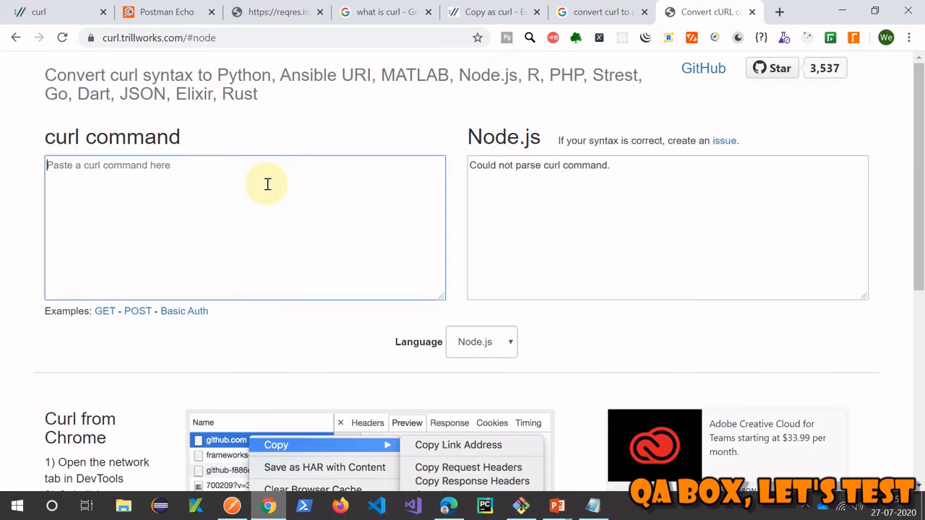
{"action": "left_click", "coordinate": [166, 11]}
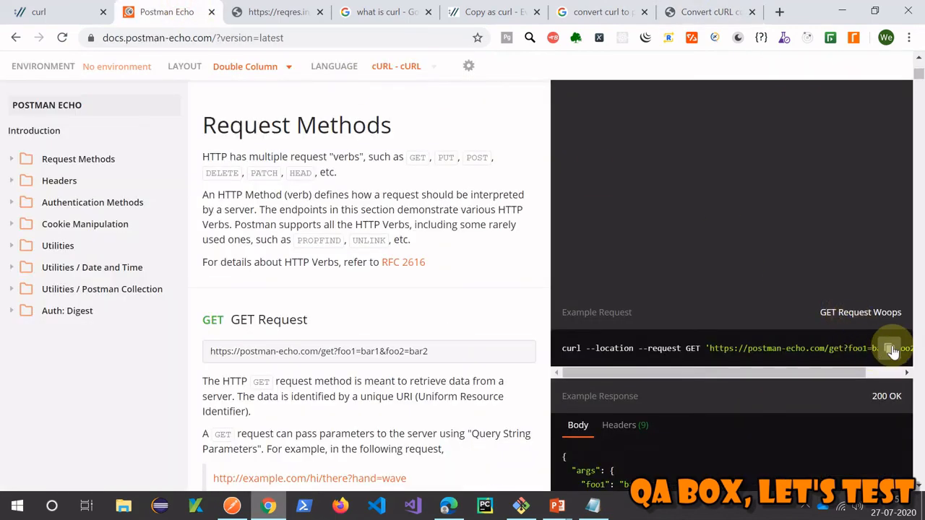
{"action": "left_click", "coordinate": [708, 12]}
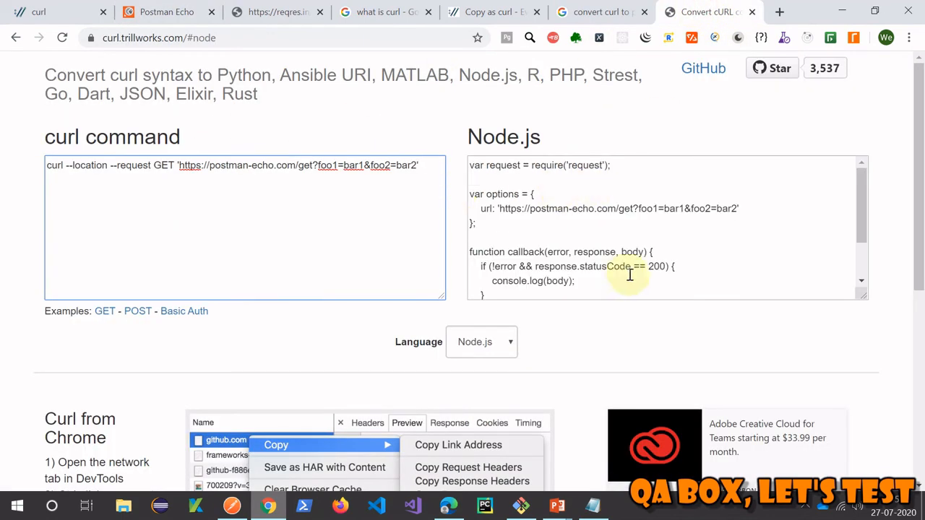
{"action": "mouse_move", "coordinate": [511, 350]}
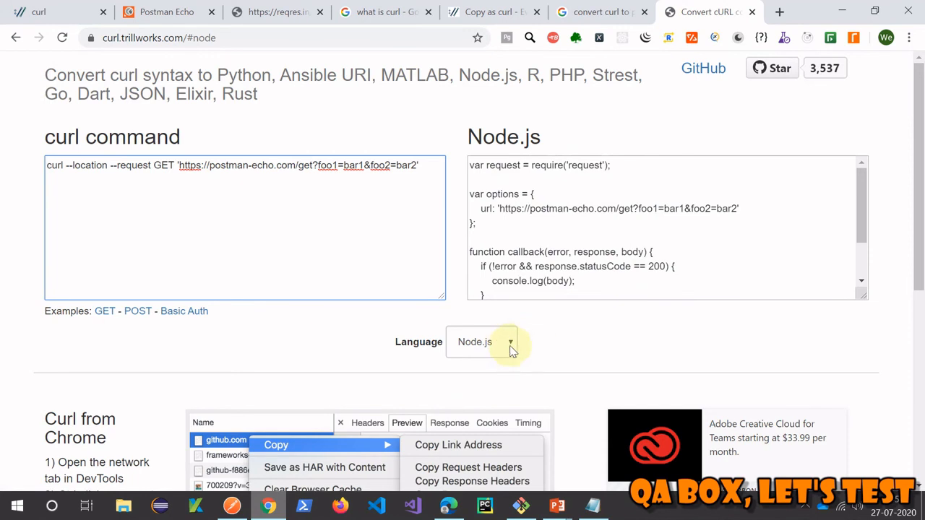
Paste the curl into curl.trillworks.com and convert it to Python requests code instead of Node.js
{"action": "left_click", "coordinate": [480, 341]}
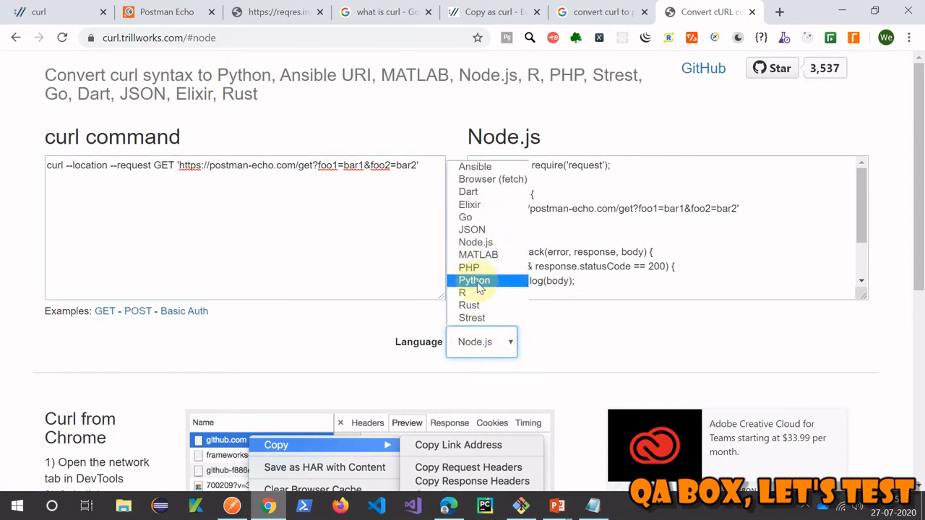
{"action": "left_click", "coordinate": [474, 280]}
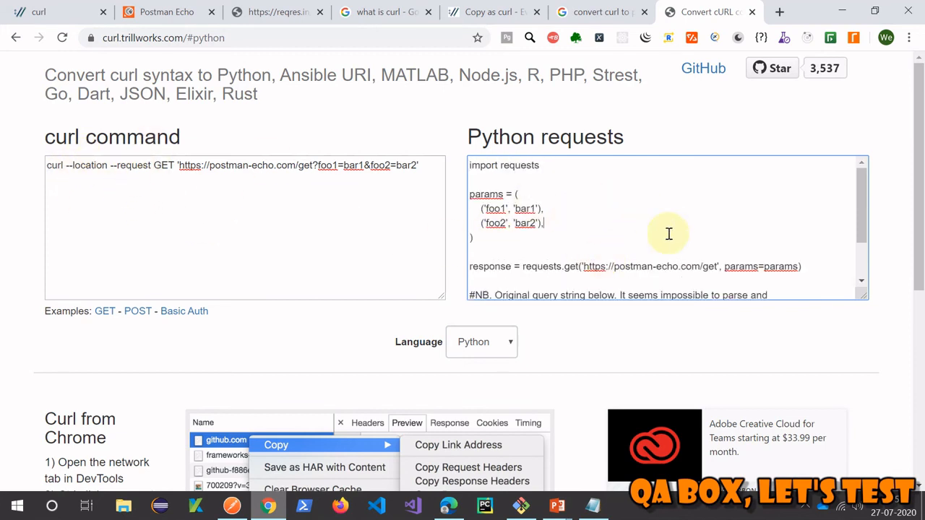
{"action": "mouse_move", "coordinate": [767, 233]}
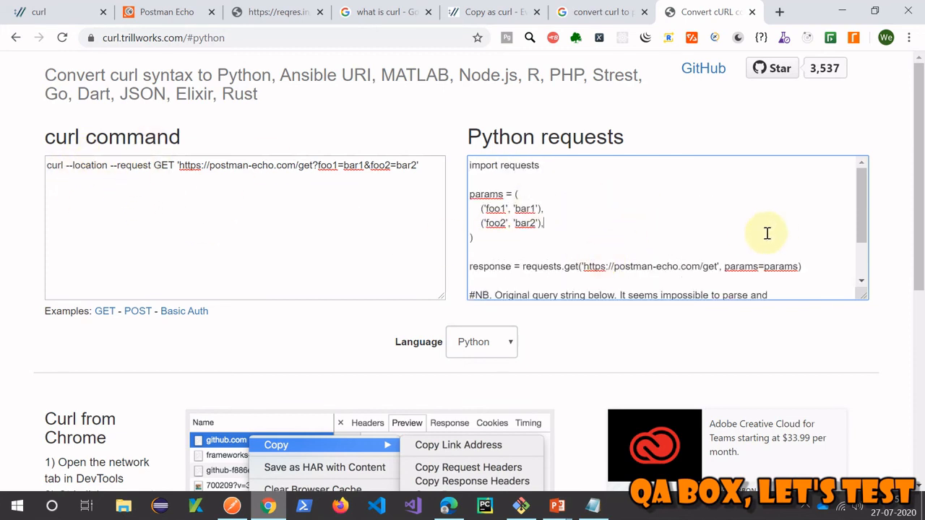
{"action": "mouse_move", "coordinate": [656, 213]}
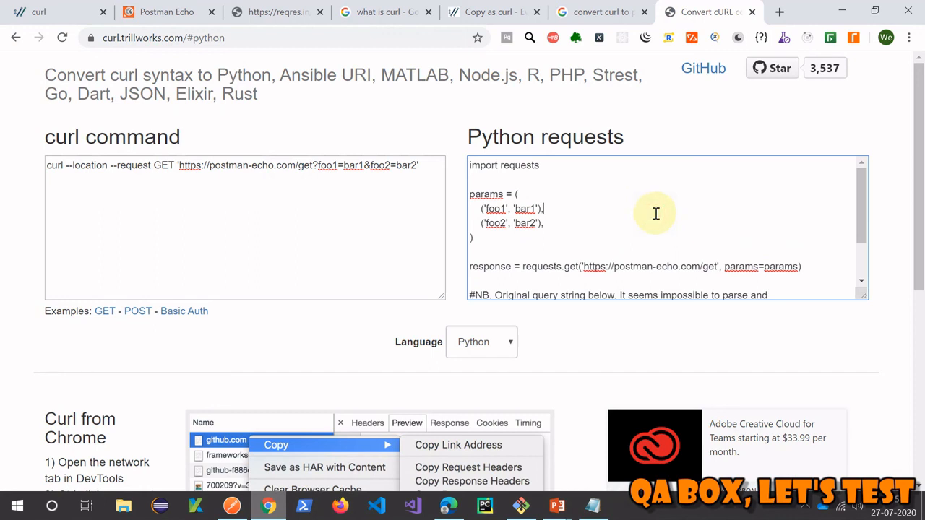
{"action": "scroll", "scroll_direction": "down", "scroll_amount": 3}
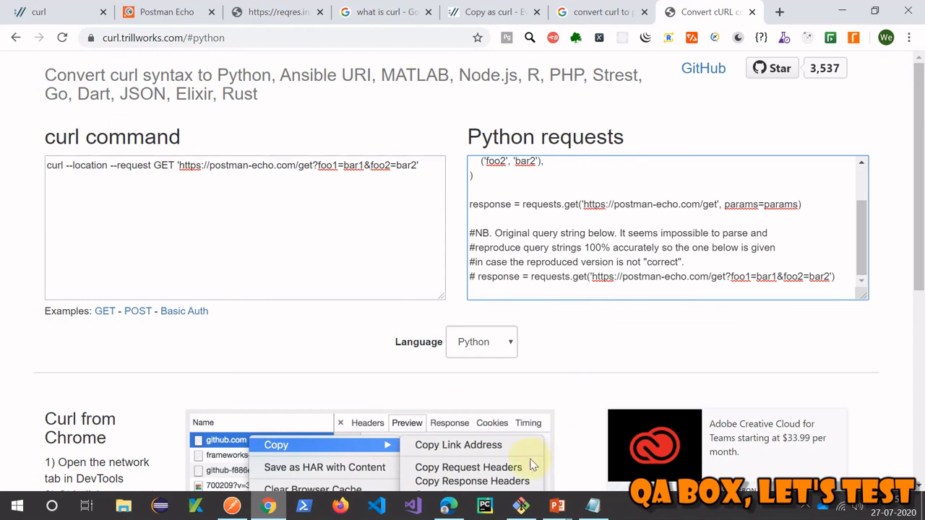